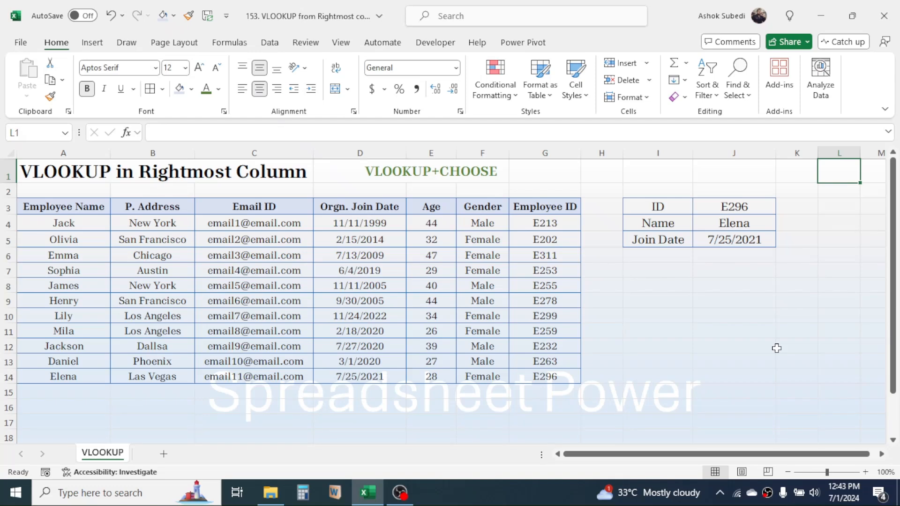
mouse_move(720, 329)
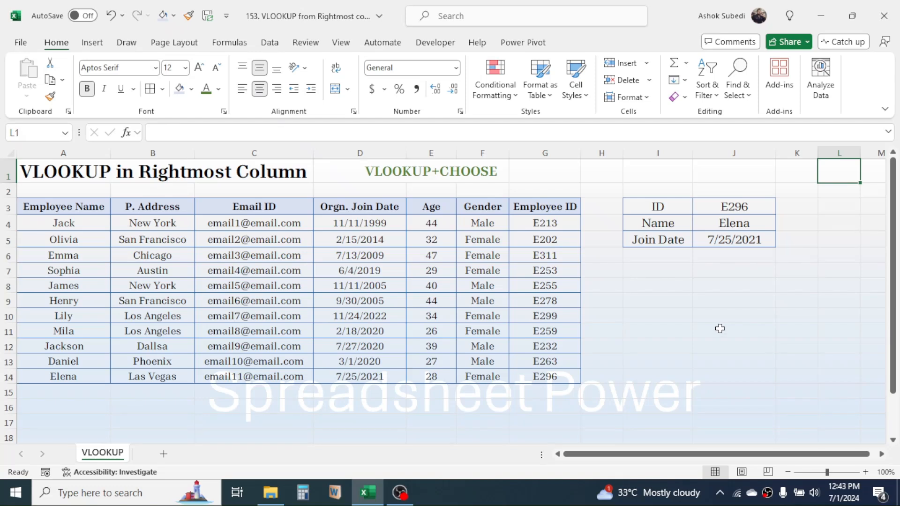
Review the existing Name and Join Date lookup formulas for ID E296
left_click(64, 206)
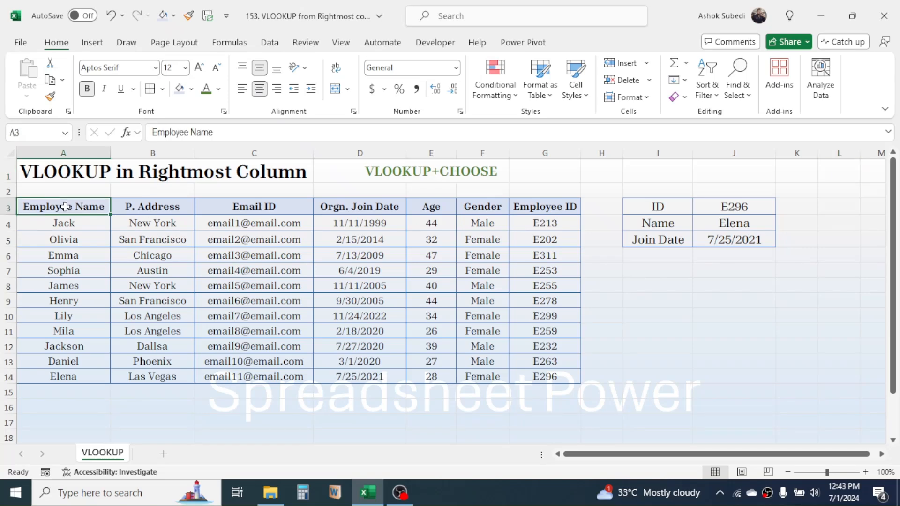
left_click(654, 315)
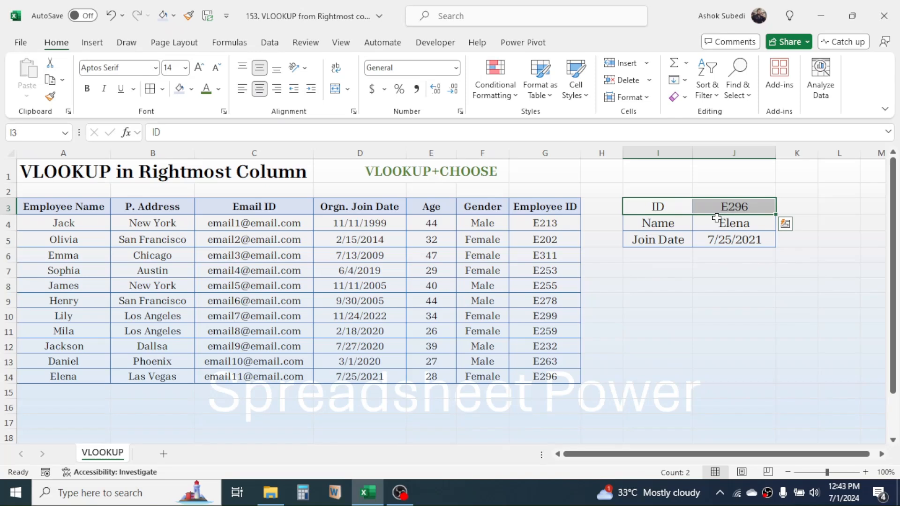
left_click(734, 240)
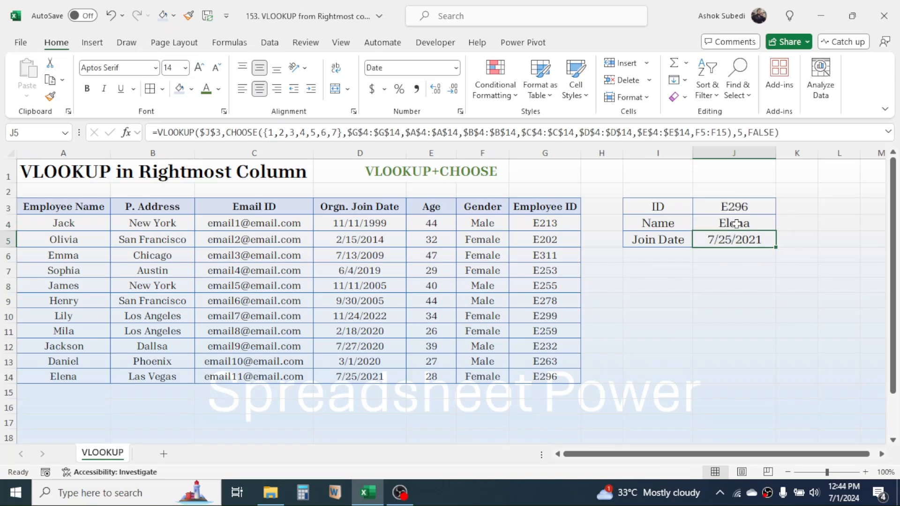
left_click(734, 206)
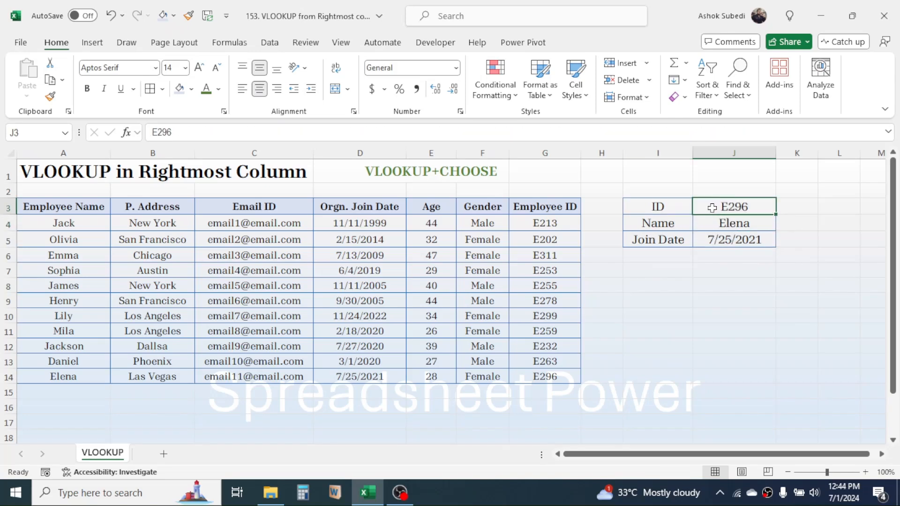
left_click(733, 223)
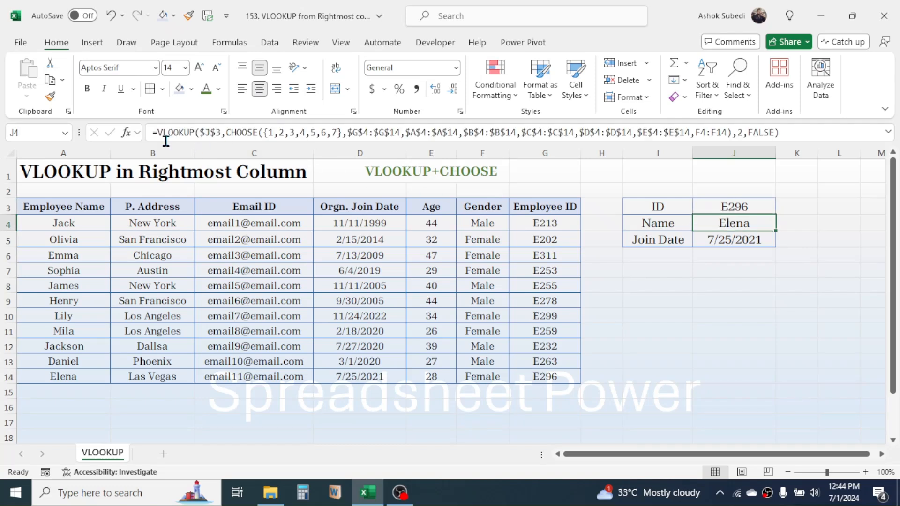
left_click(733, 270)
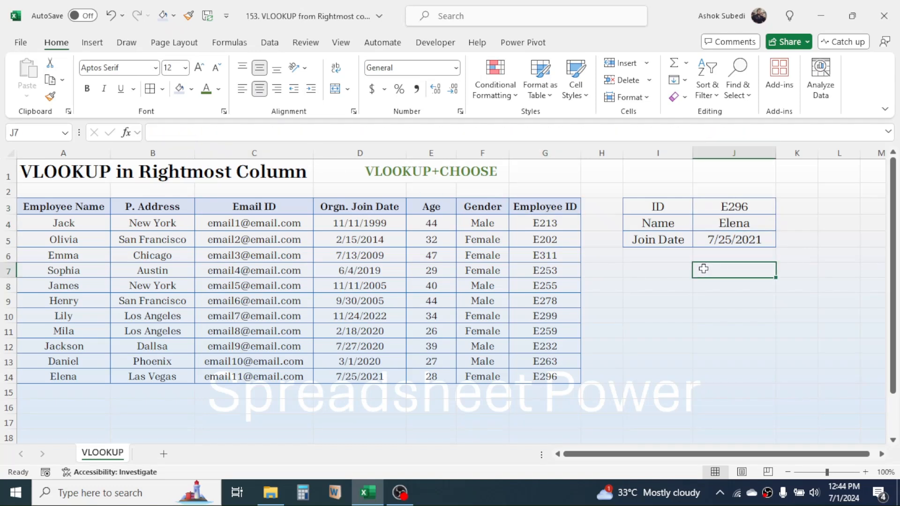
Abandon a half-typed formula, then clear the Name and Join Date result cells J4:J5
left_click_drag(63, 207, 254, 270)
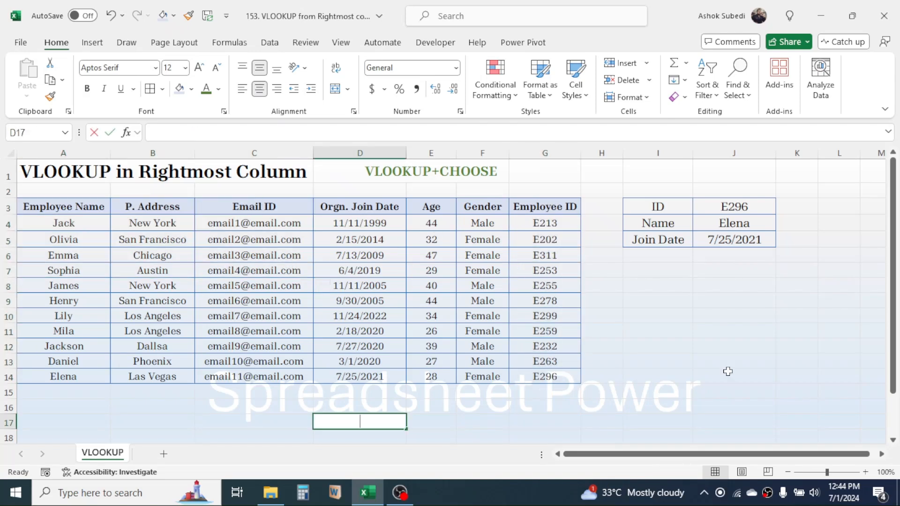
type("=vl")
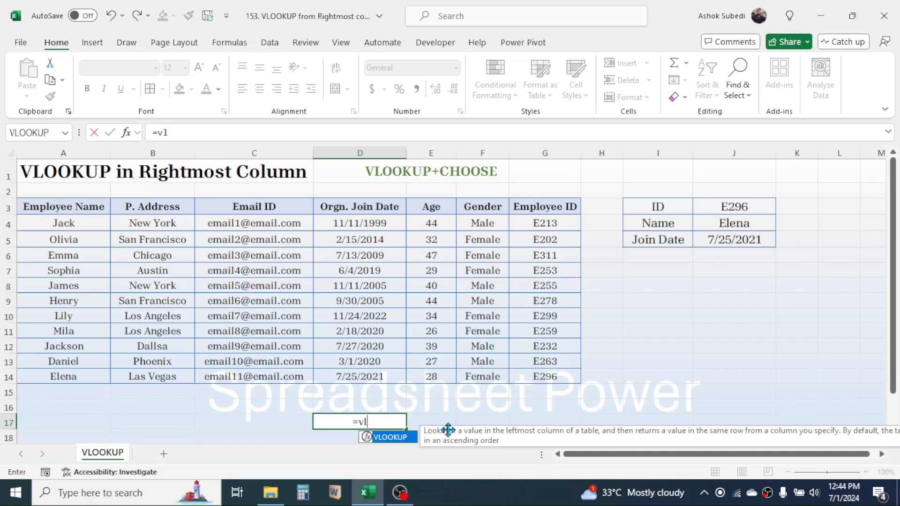
mouse_move(492, 438)
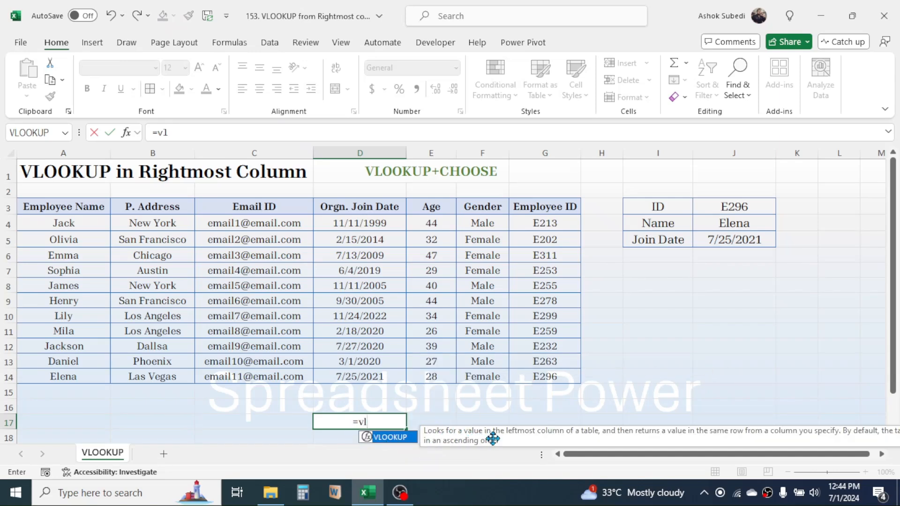
mouse_move(605, 441)
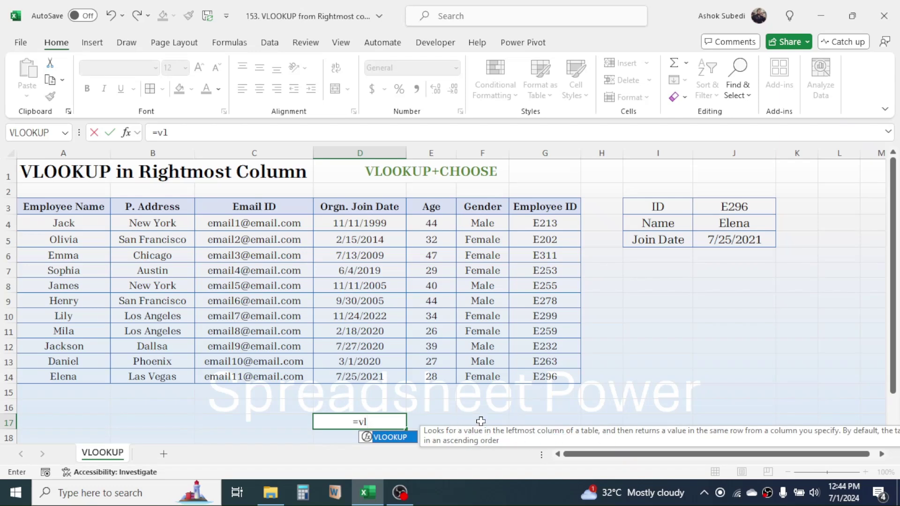
key("Escape")
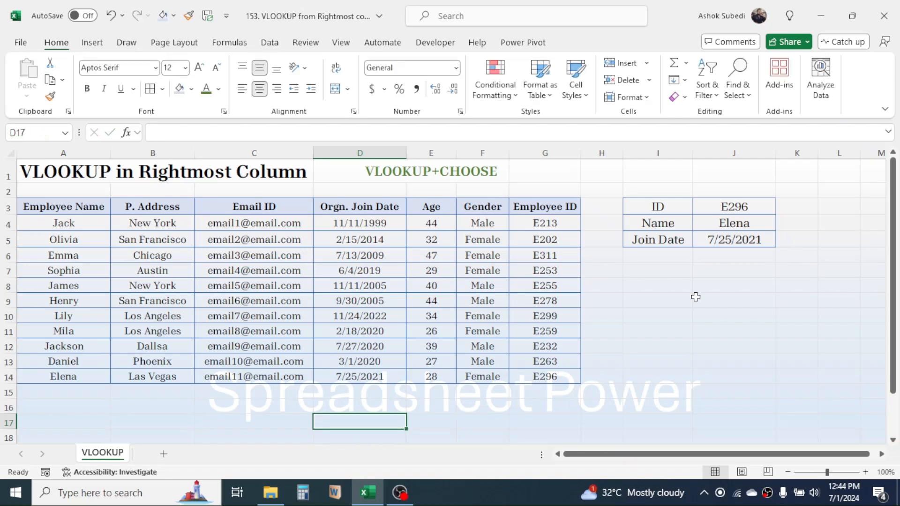
mouse_move(86, 207)
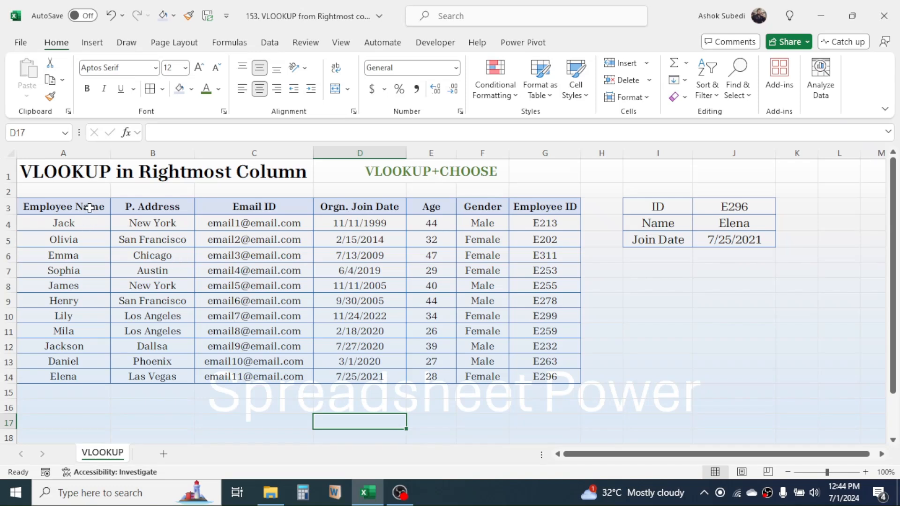
mouse_move(81, 370)
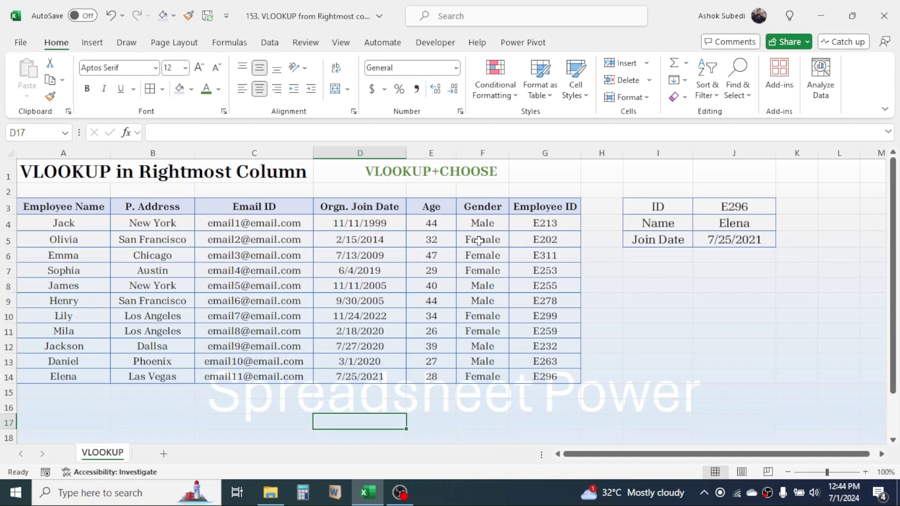
mouse_move(75, 255)
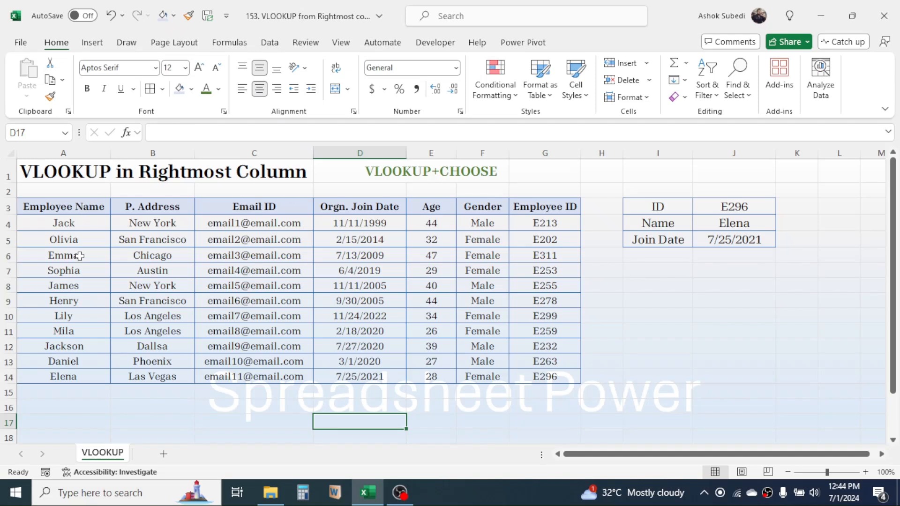
mouse_move(766, 325)
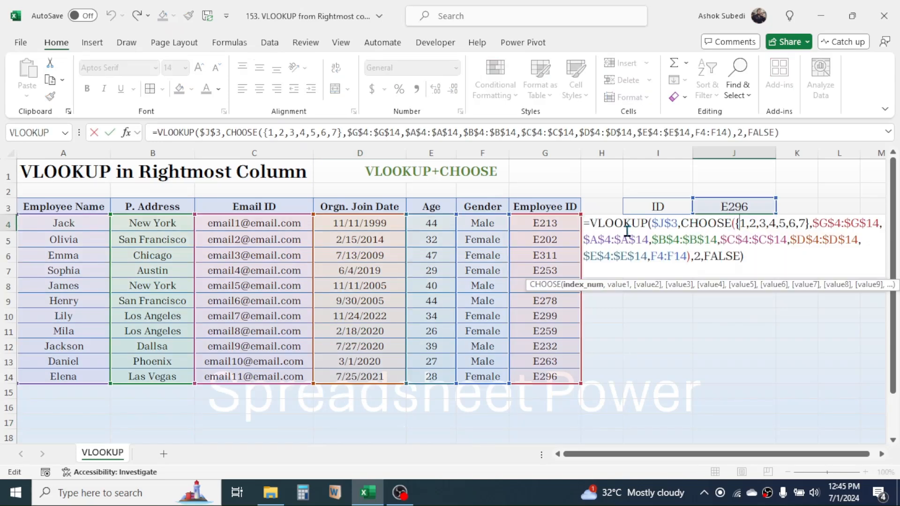
key("Enter")
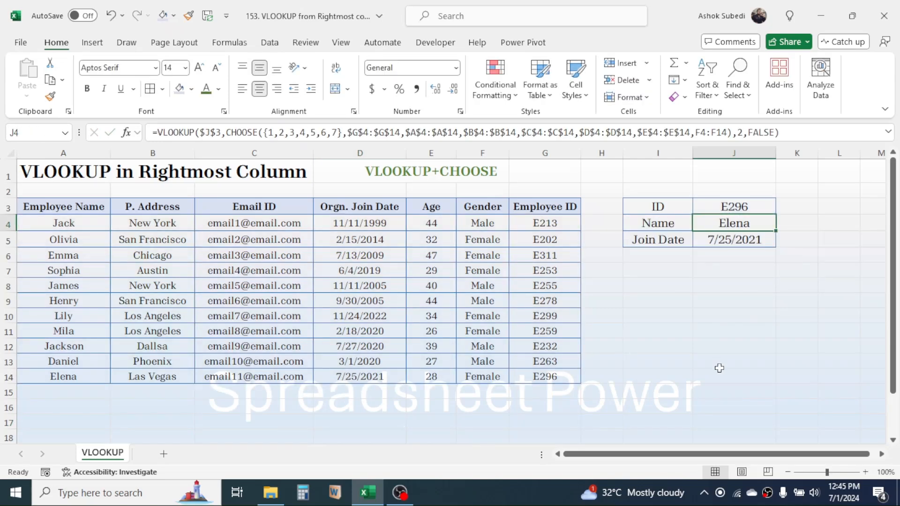
left_click_drag(733, 223, 733, 239)
type("=")
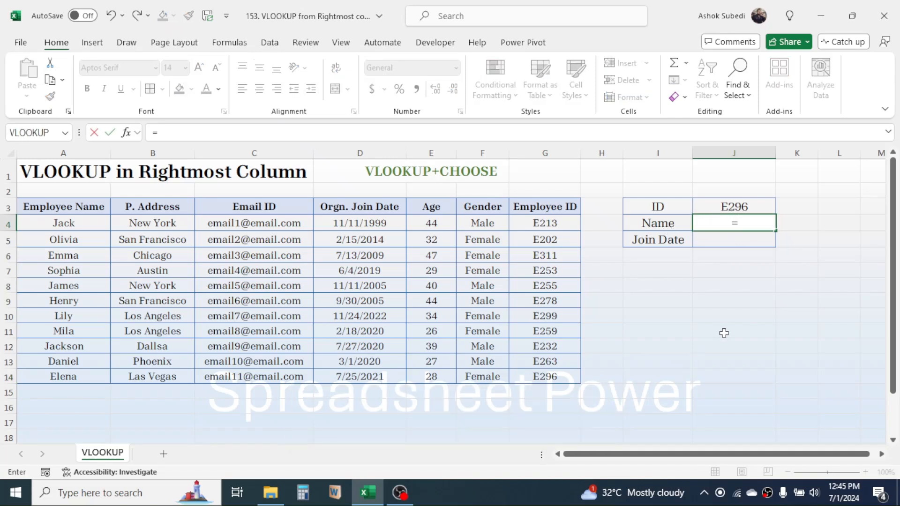
Begin =VLOOKUP( in the Name cell with the ID cell J3 as an absolute lookup value
type("VLOOKUP")
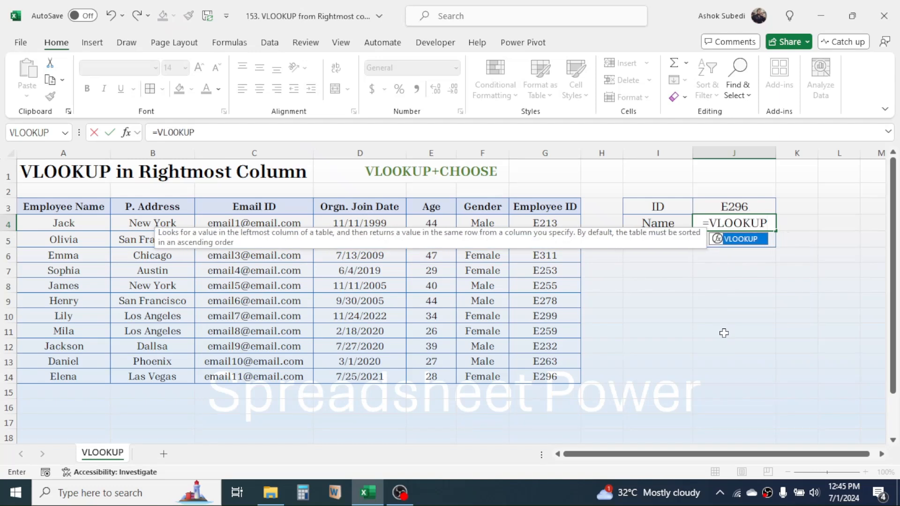
type("(")
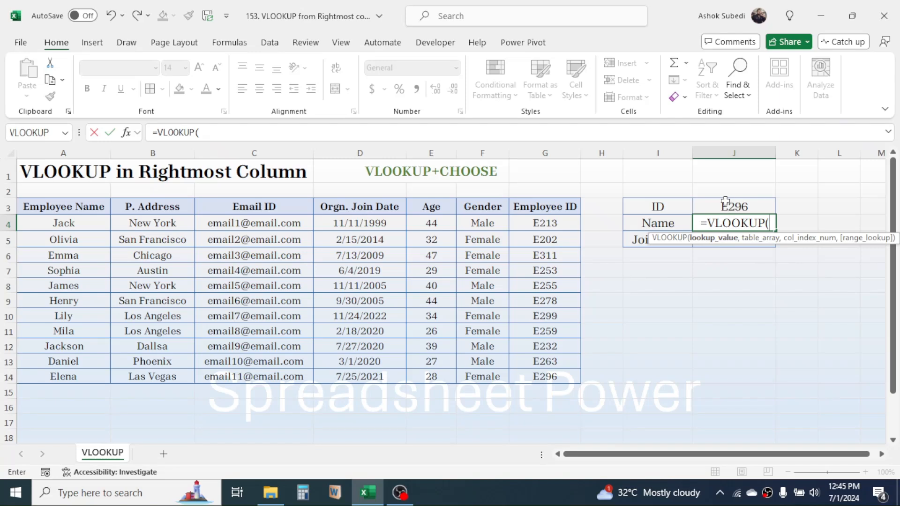
left_click(733, 206)
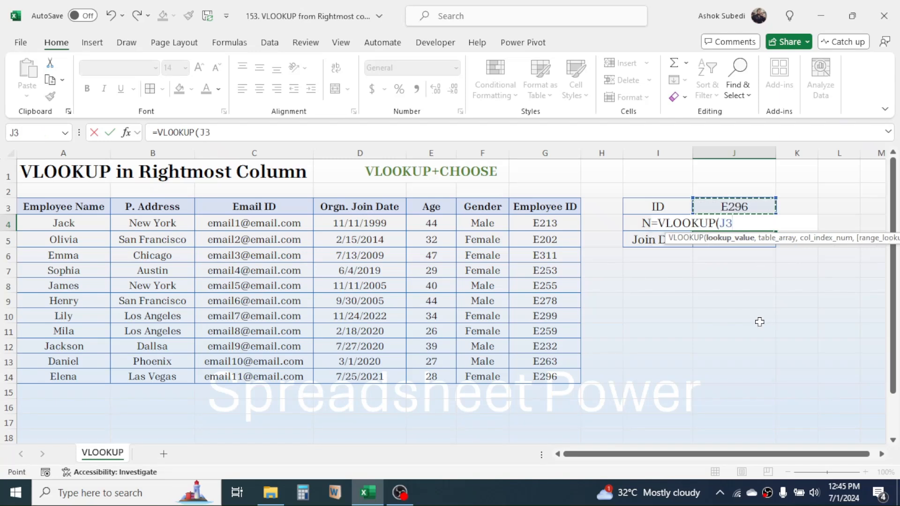
key("F4")
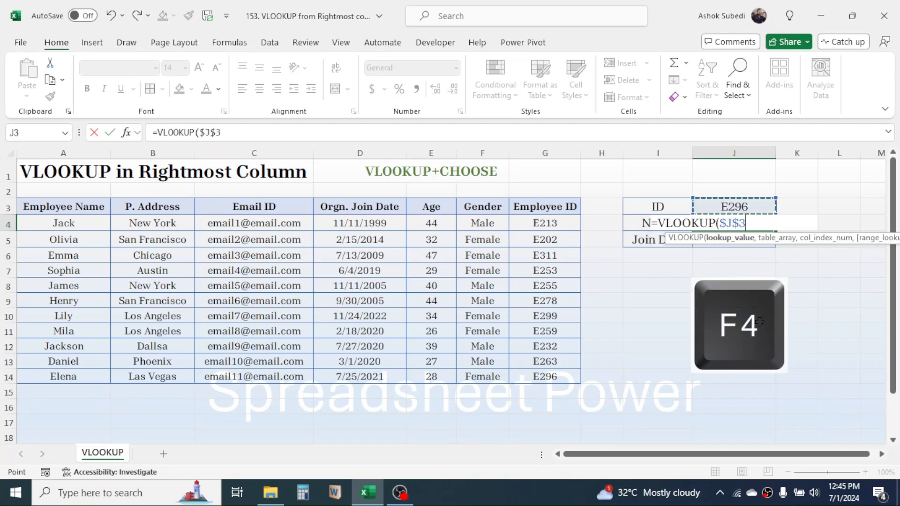
key("F4")
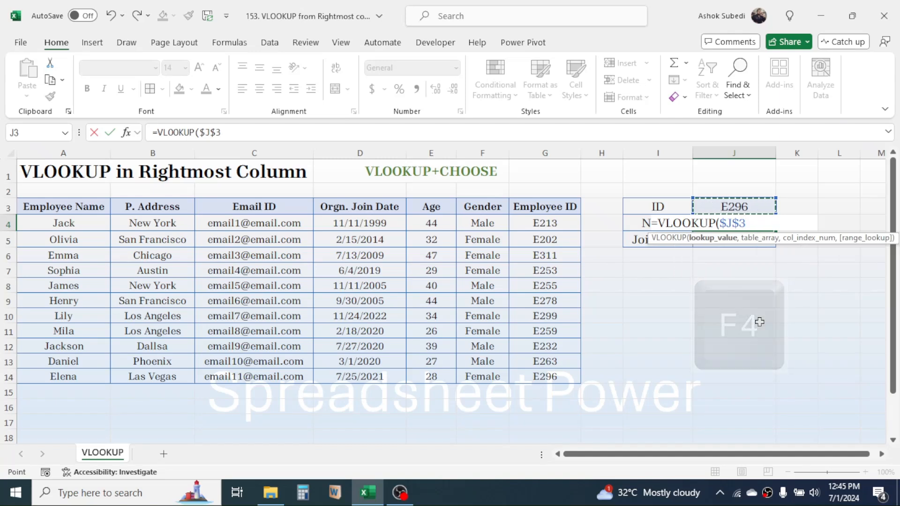
type(",")
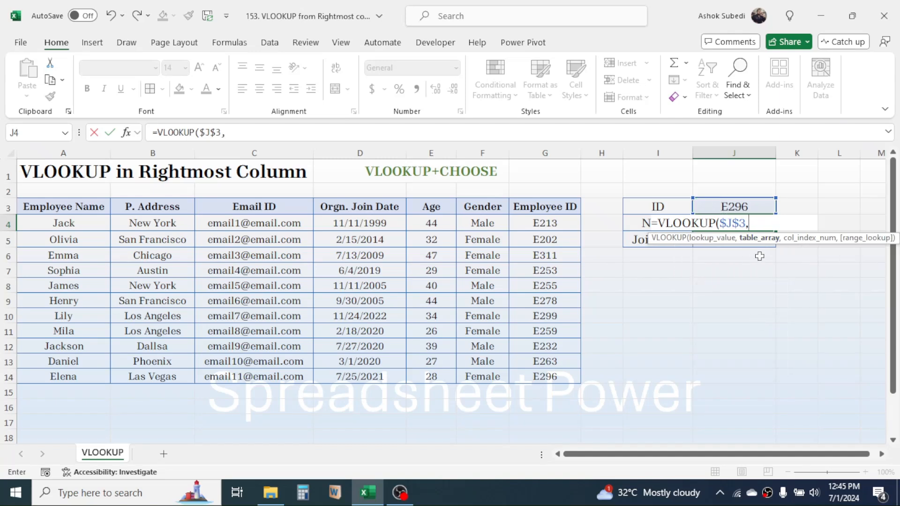
mouse_move(457, 179)
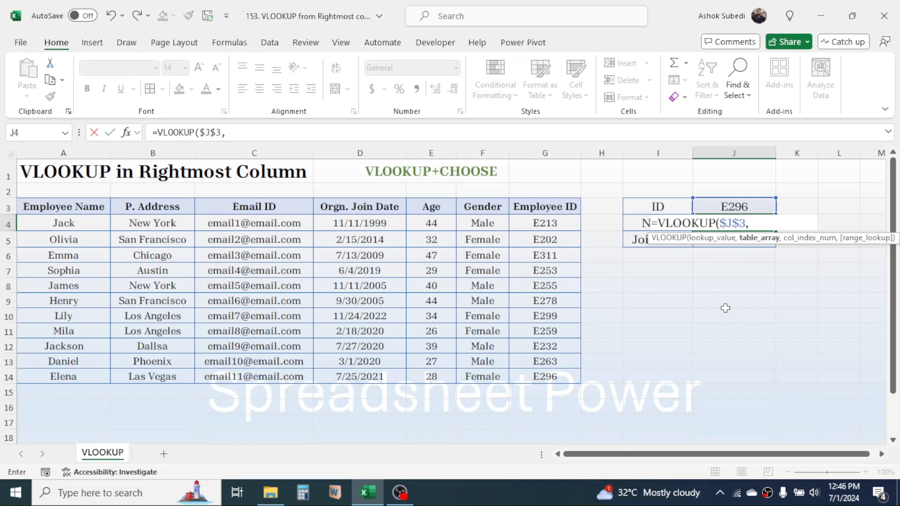
mouse_move(583, 402)
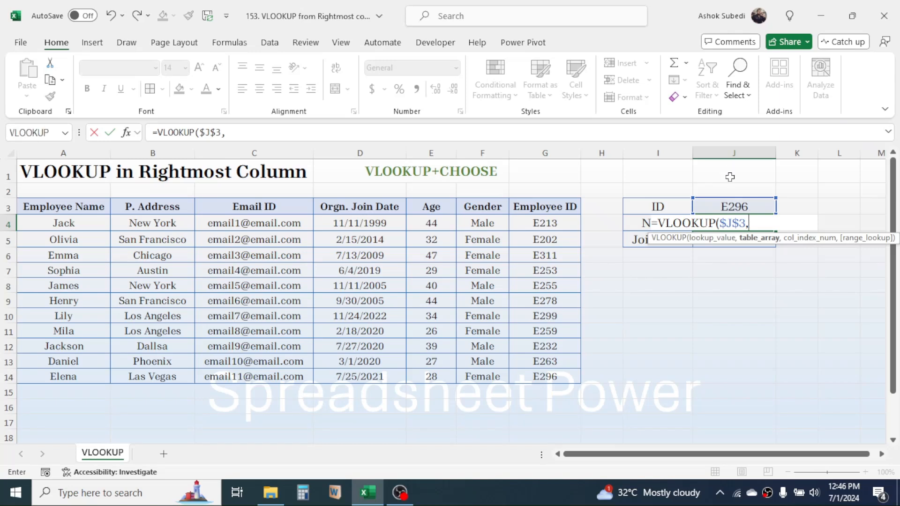
Add CHOOSE({1,2,3,4,5,6,7}, as the start of the reordered lookup table
type("CH")
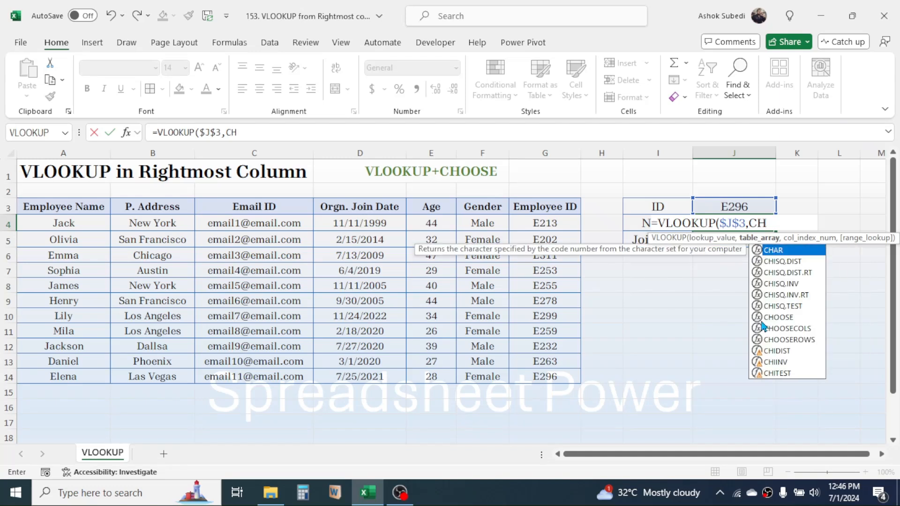
type("OOSE")
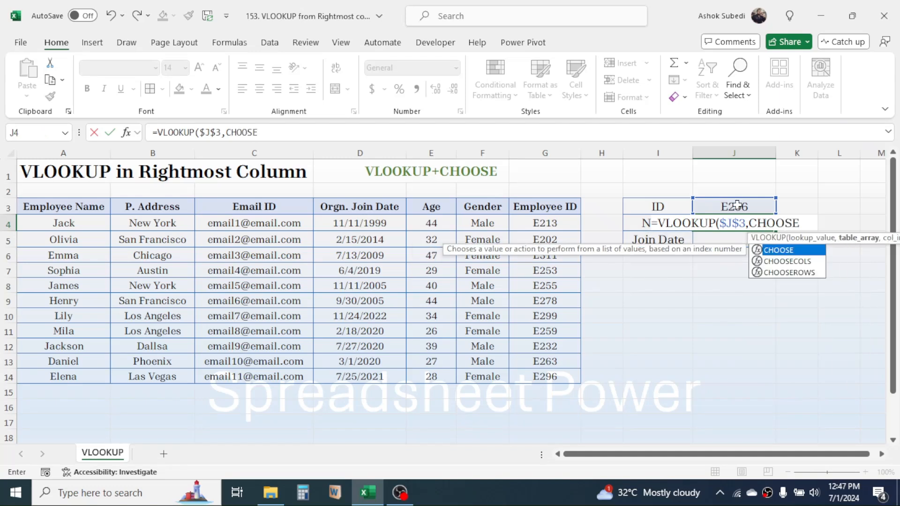
type("({")
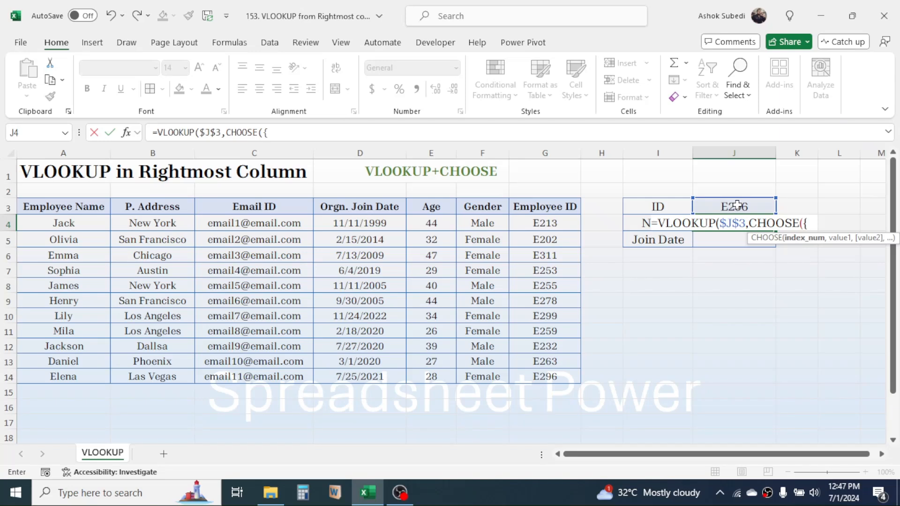
type("1,")
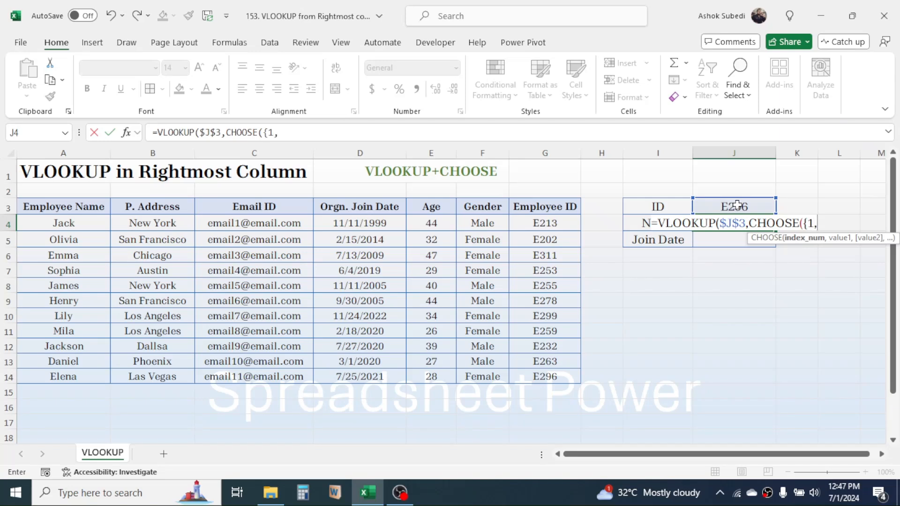
type("2,3,4")
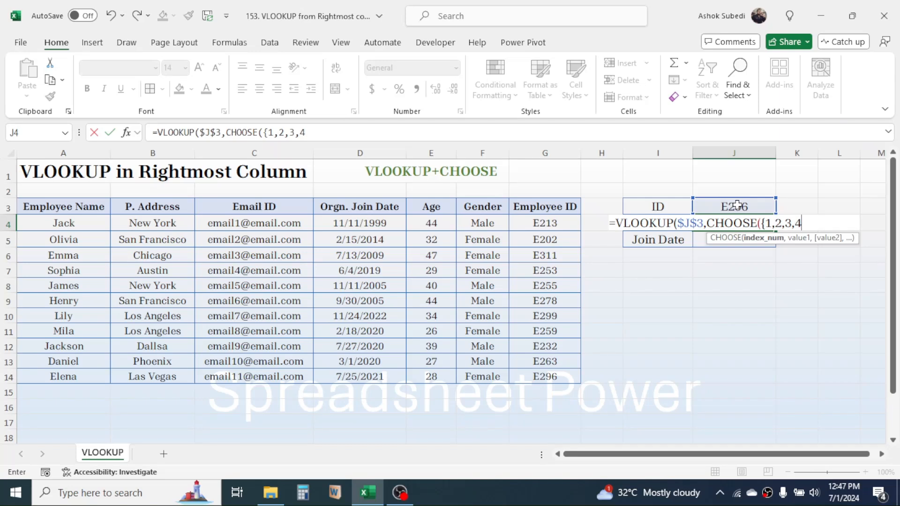
type(",5,6,")
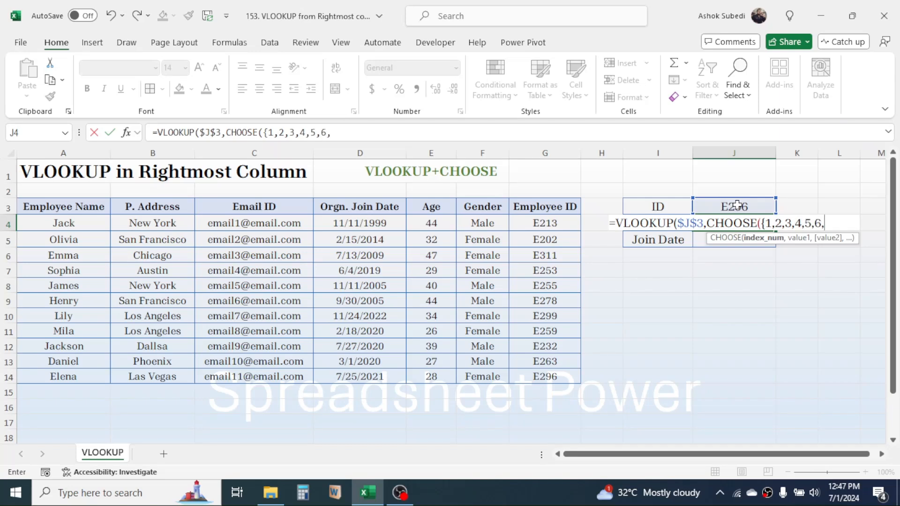
type("7")
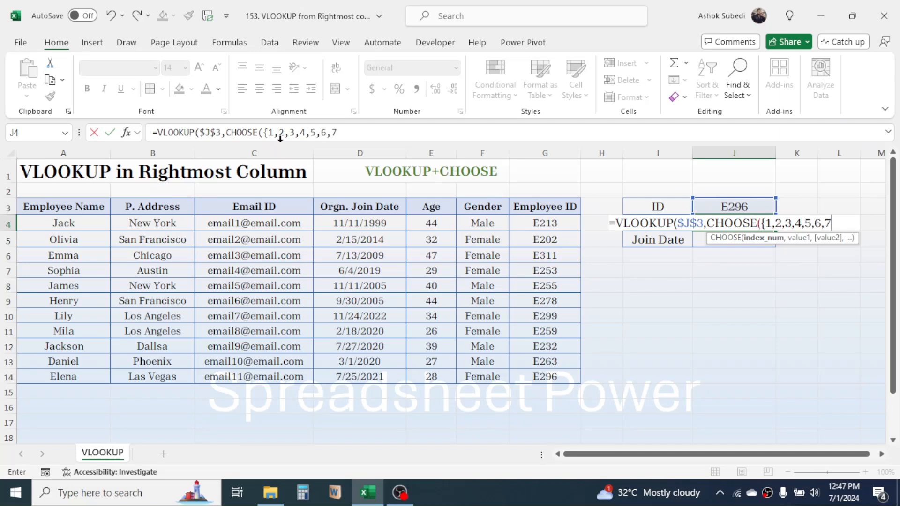
mouse_move(182, 256)
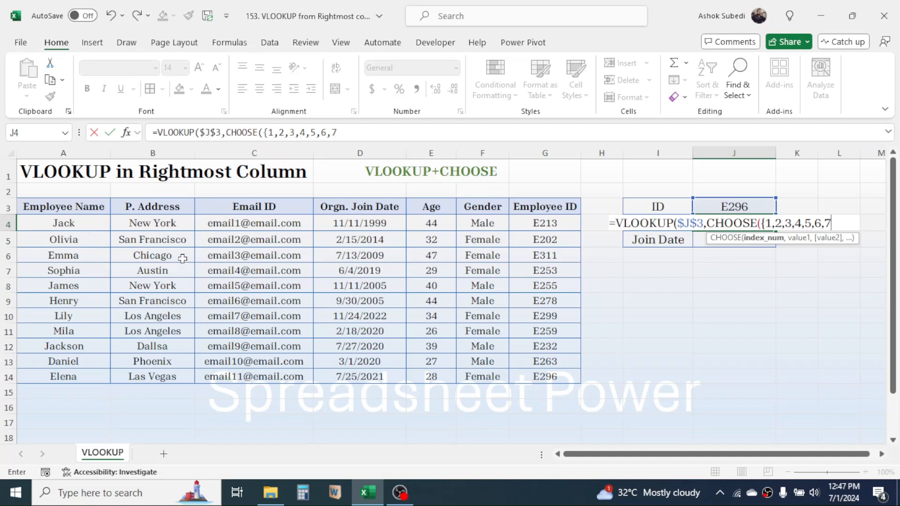
mouse_move(563, 238)
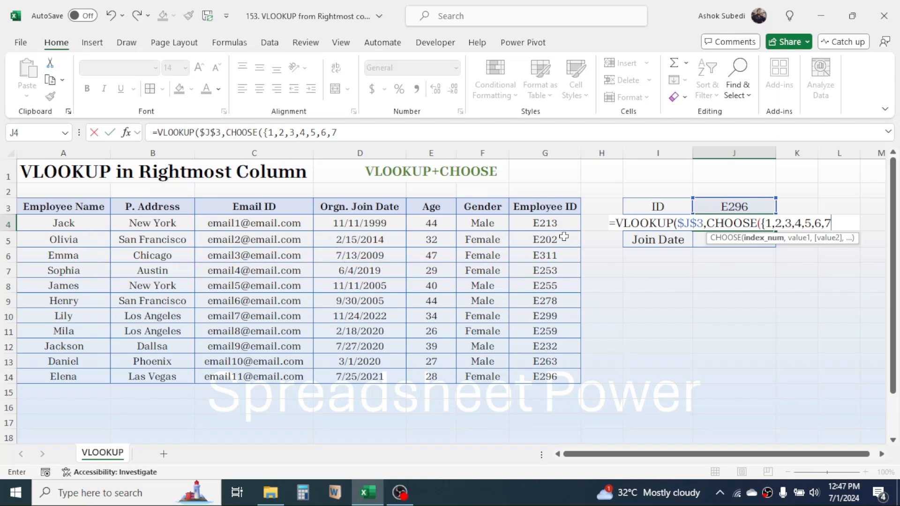
mouse_move(565, 323)
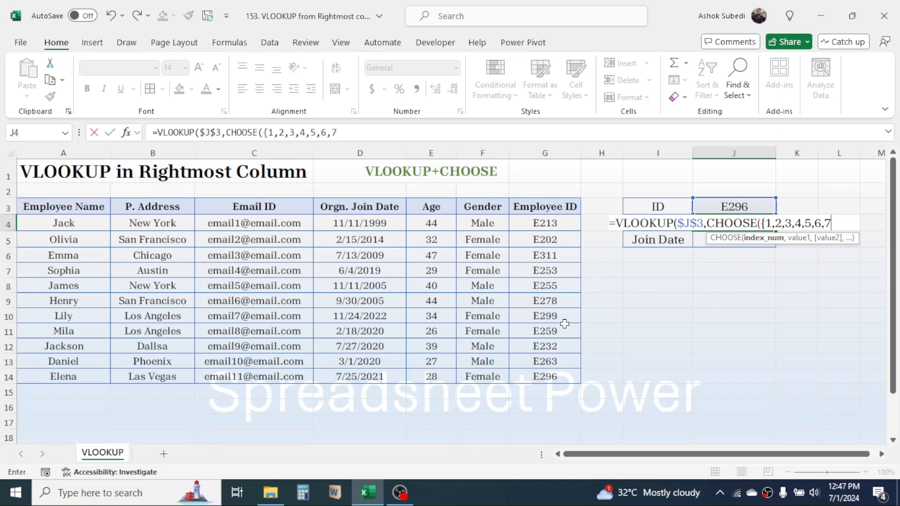
type("}")
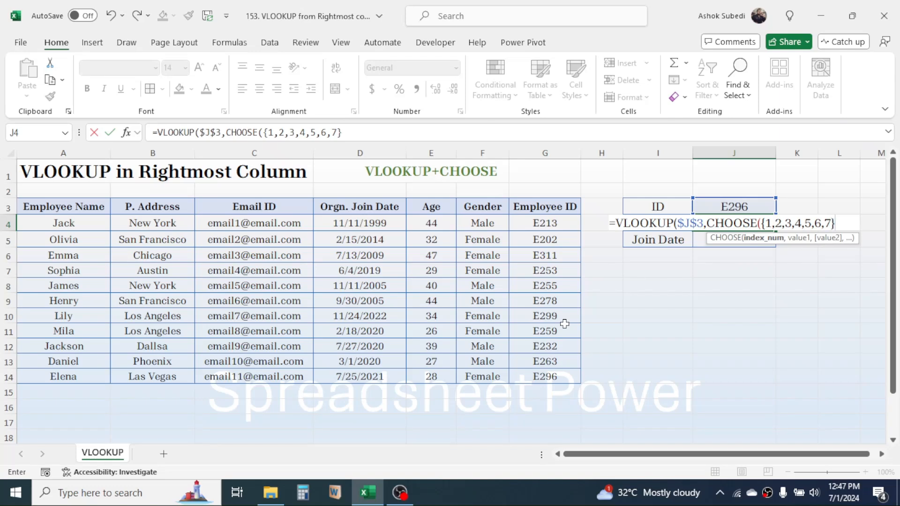
type(",")
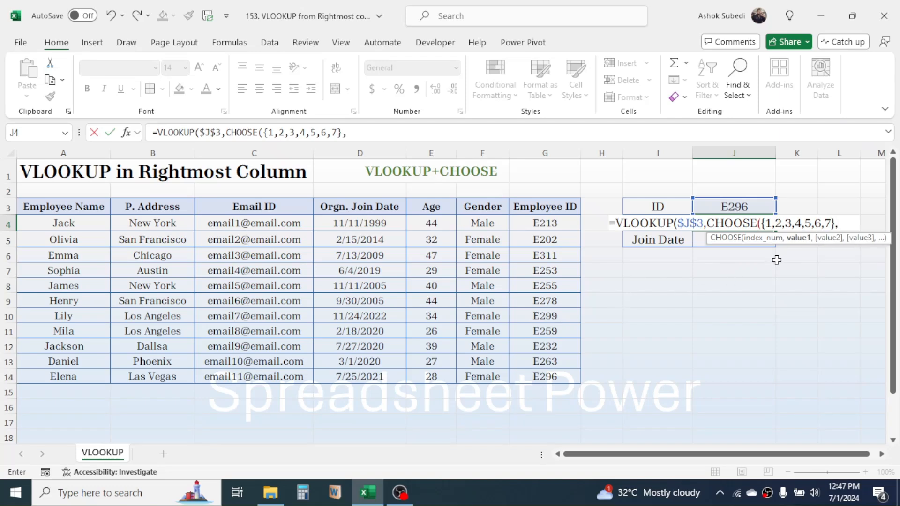
mouse_move(868, 238)
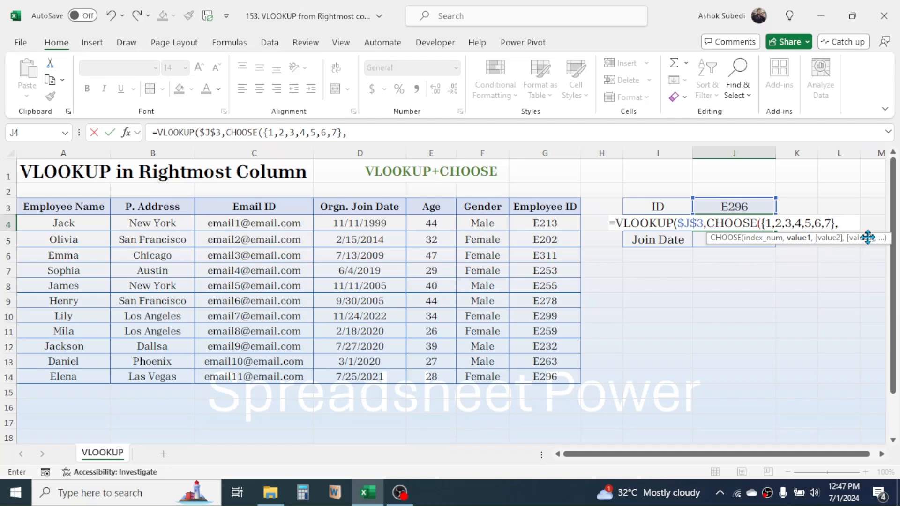
mouse_move(607, 345)
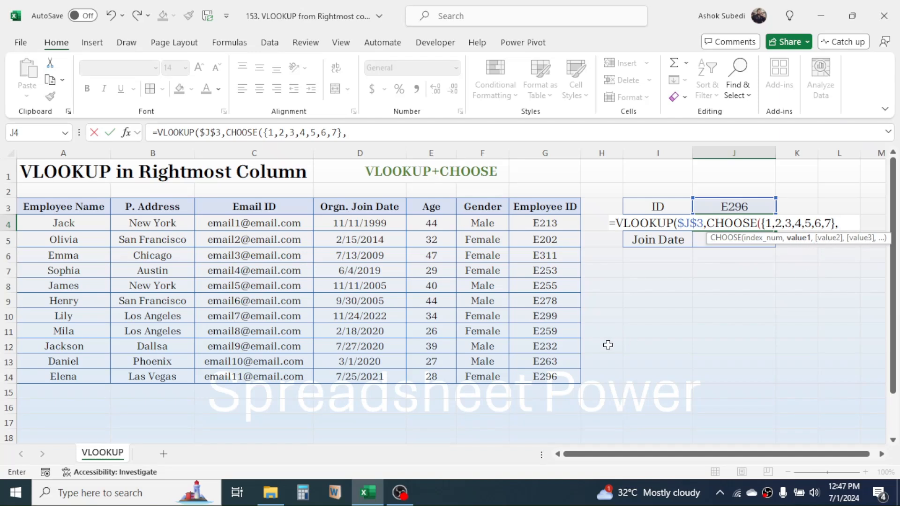
mouse_move(821, 243)
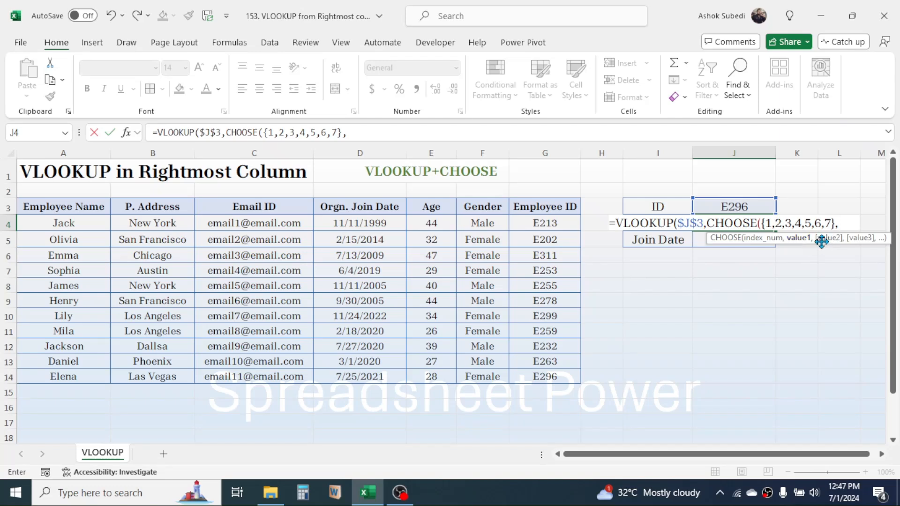
Reference the Employee ID column G3:G14 as absolute $G$3:$G$14, first in the CHOOSE array
left_click(545, 206)
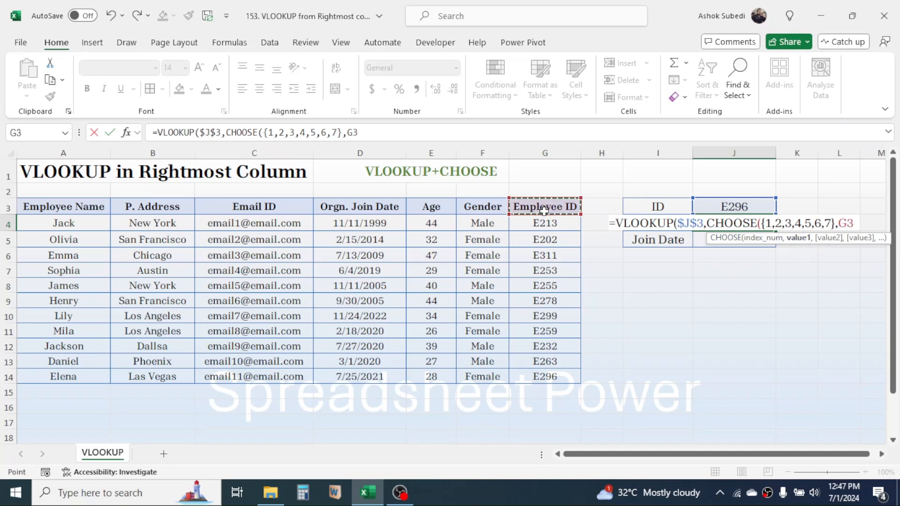
left_click_drag(544, 206, 544, 377)
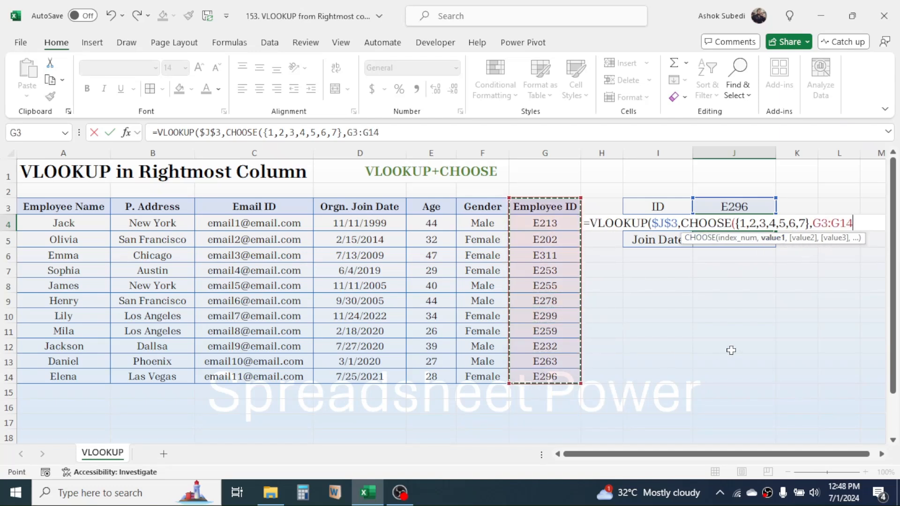
key("F4")
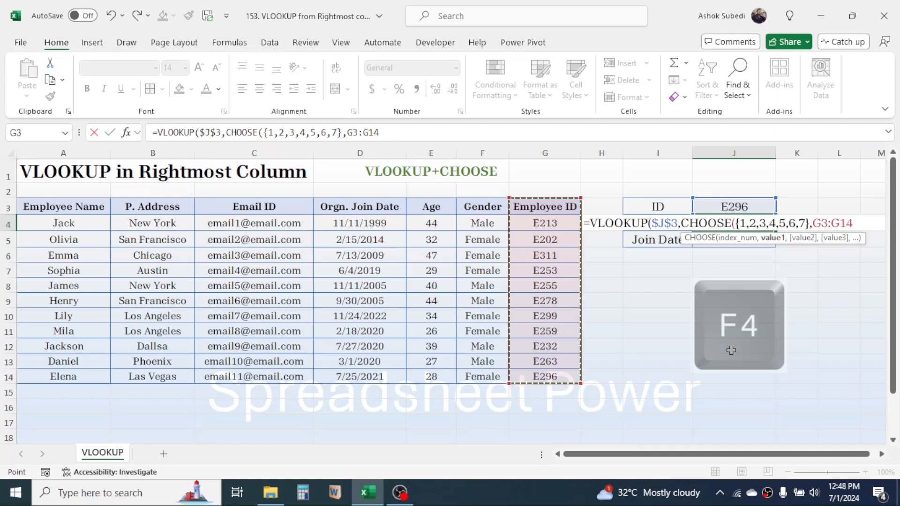
key("F4")
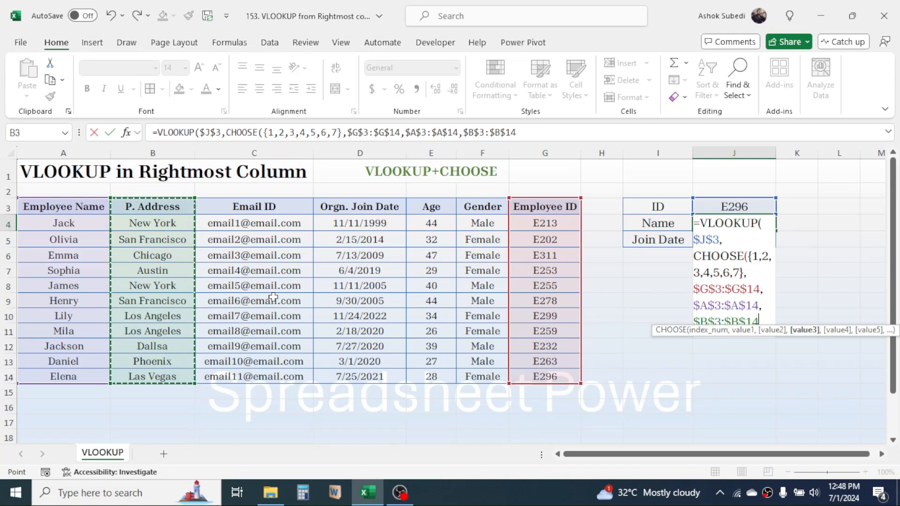
Add absolute Email $C$3:$C$14, Join Date, Age and F3:F14 ranges, closing the CHOOSE array
type(",")
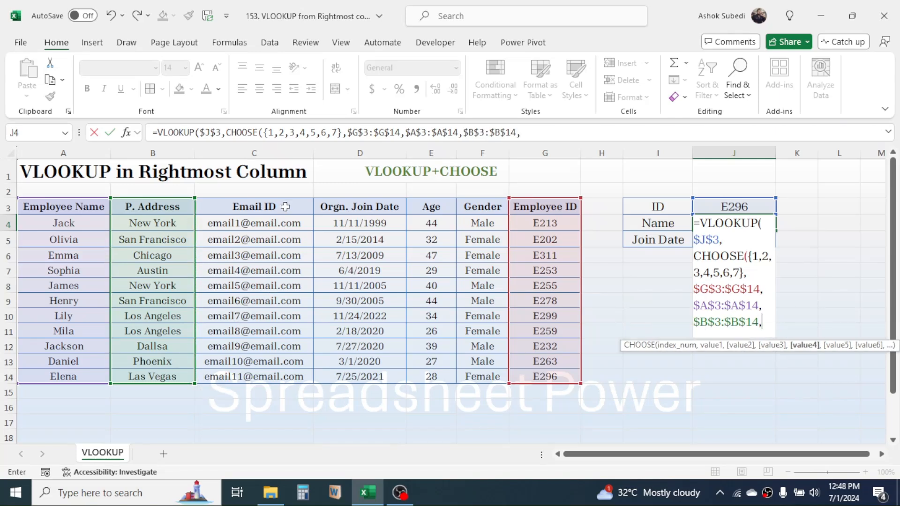
left_click_drag(254, 206, 254, 377)
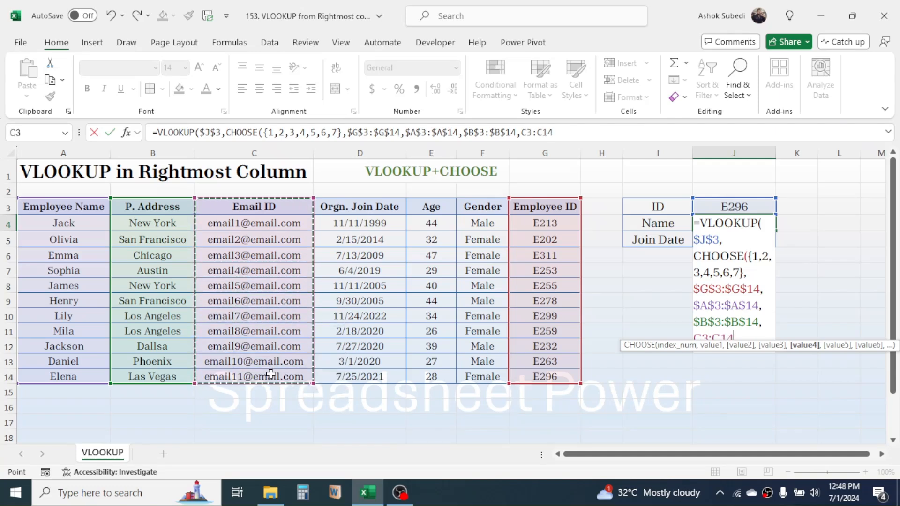
type("$C$3:$C$14,")
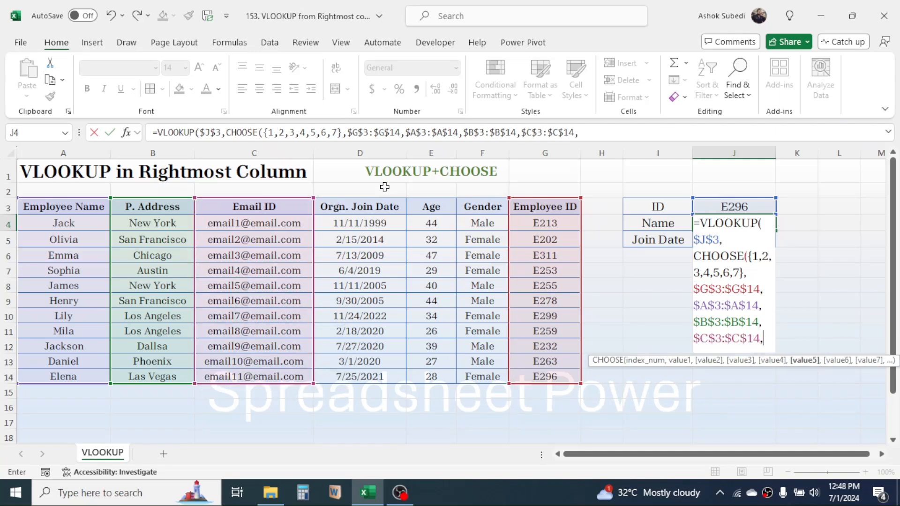
left_click_drag(360, 206, 360, 377)
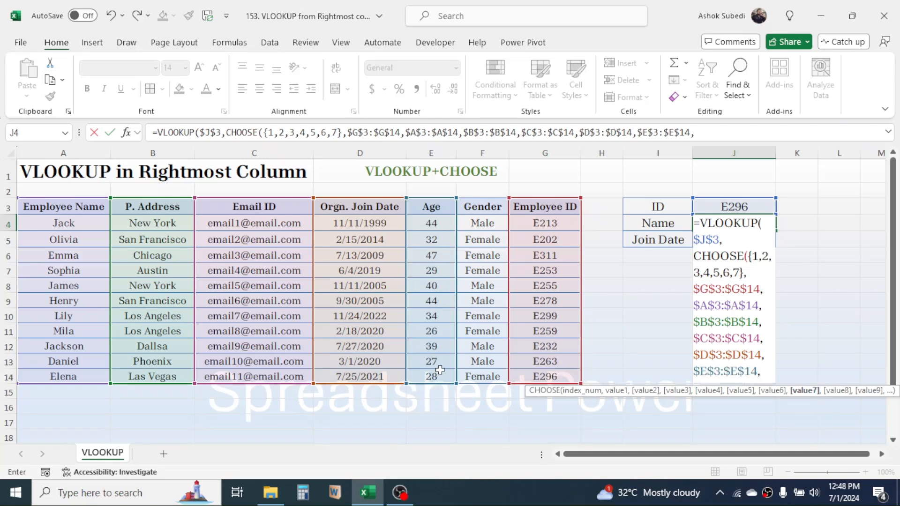
left_click_drag(482, 206, 482, 301)
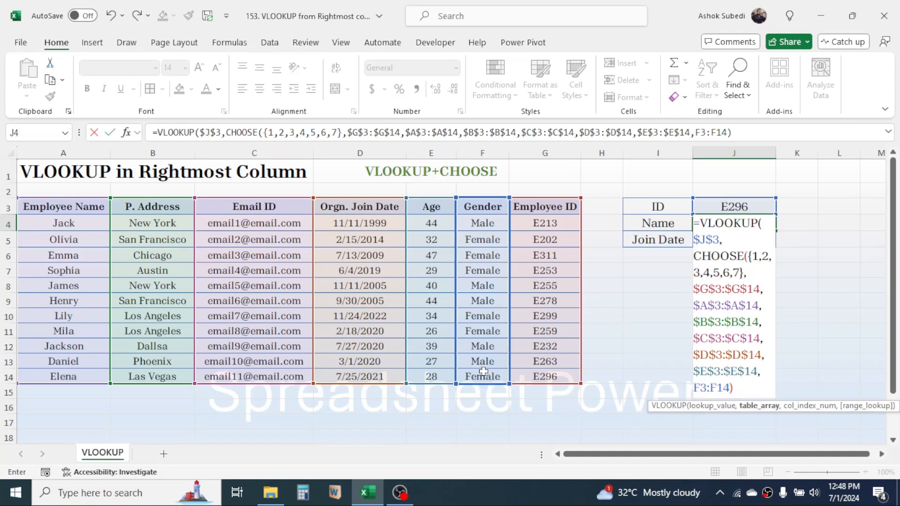
mouse_move(787, 318)
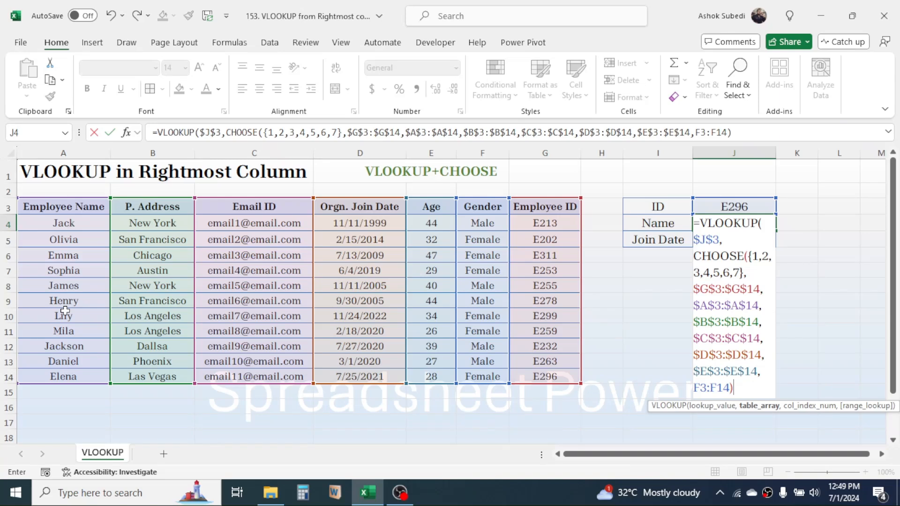
mouse_move(689, 313)
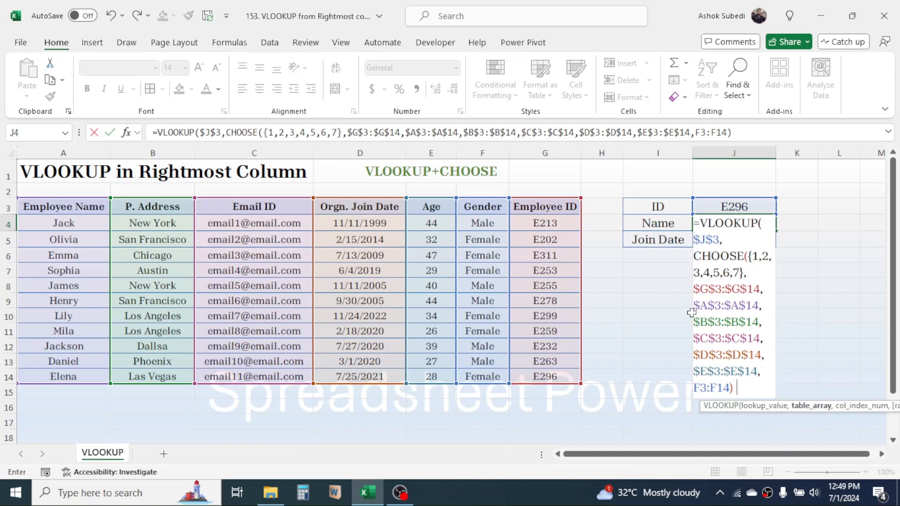
Finish the Name formula with column index 2 and FALSE, returning Elena for E296
type(",")
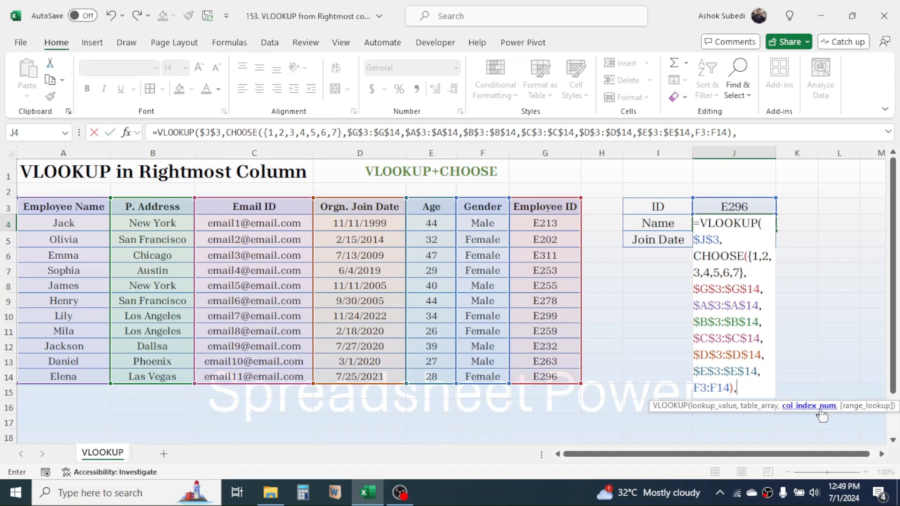
mouse_move(658, 229)
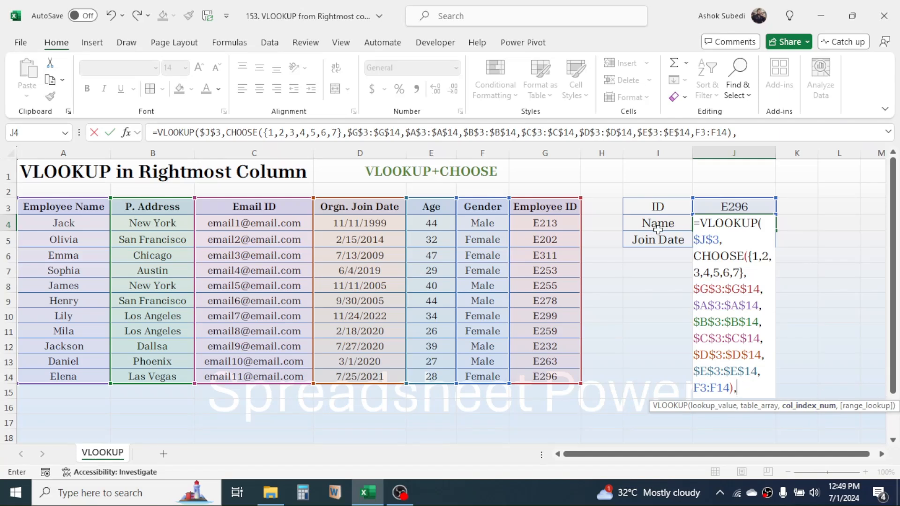
mouse_move(717, 285)
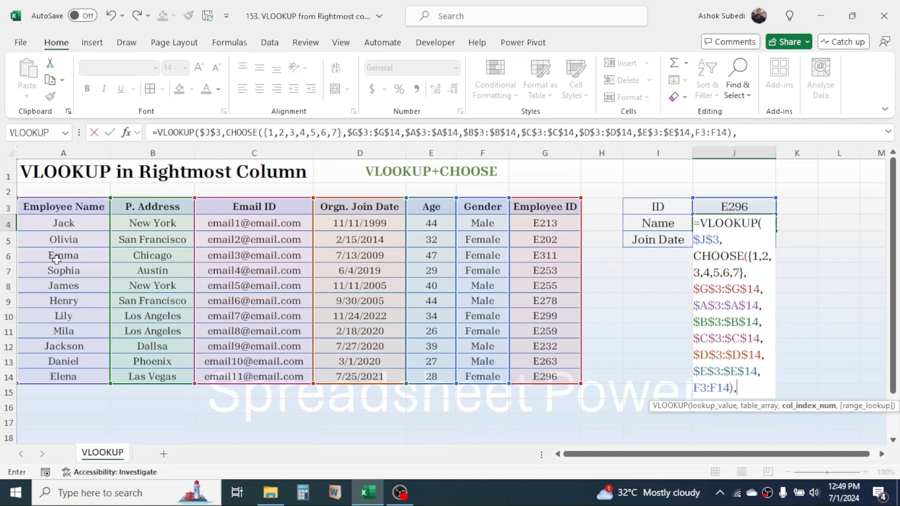
mouse_move(865, 357)
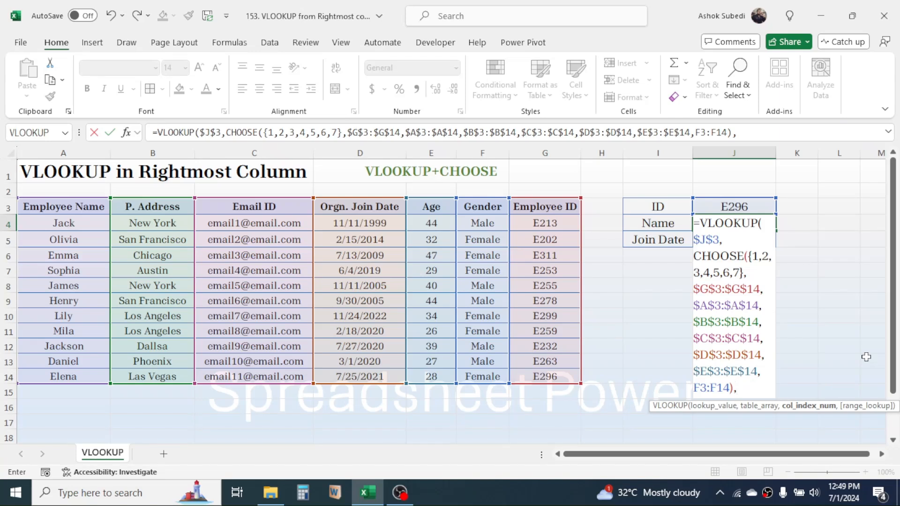
type("2")
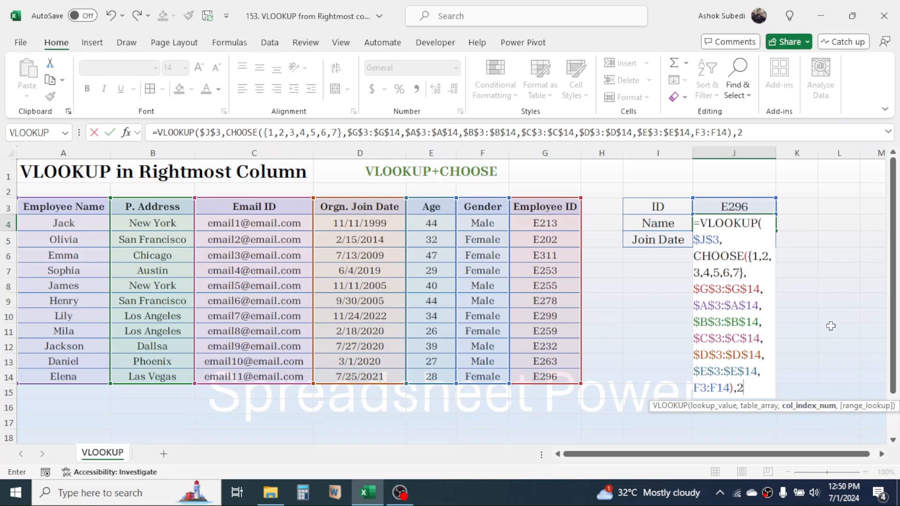
type(",")
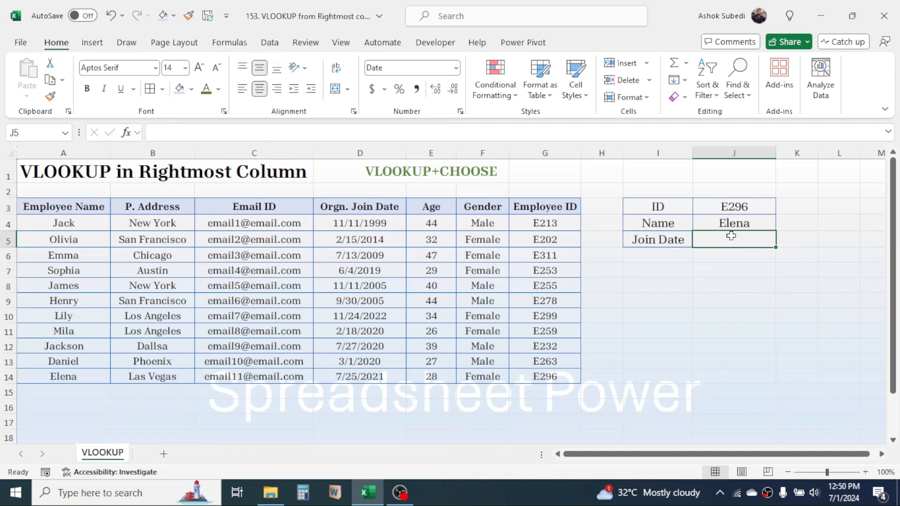
Copy the Name formula into Join Date with column index 5, returning serial 44402
left_click(734, 223)
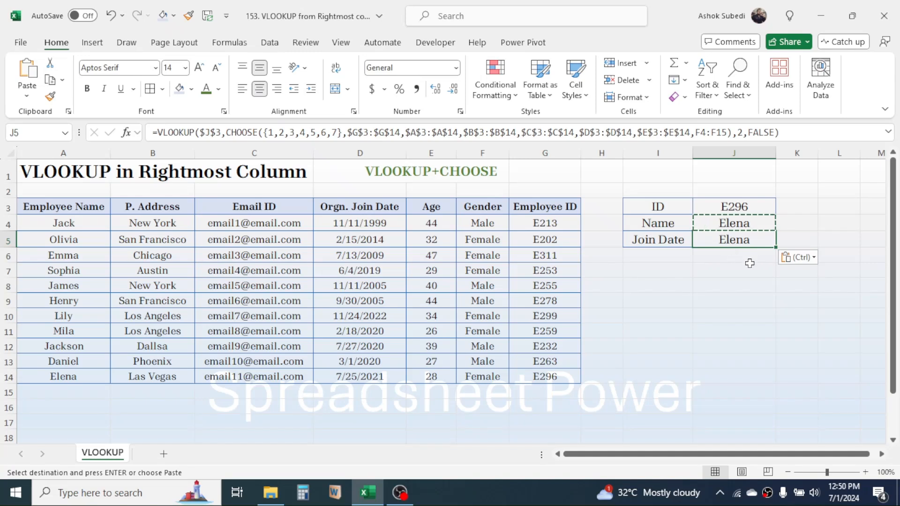
mouse_move(751, 256)
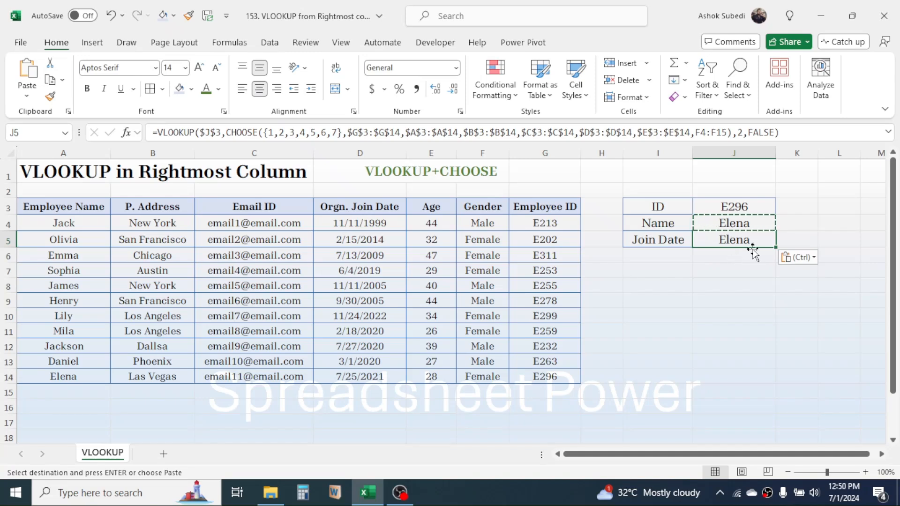
left_click(544, 206)
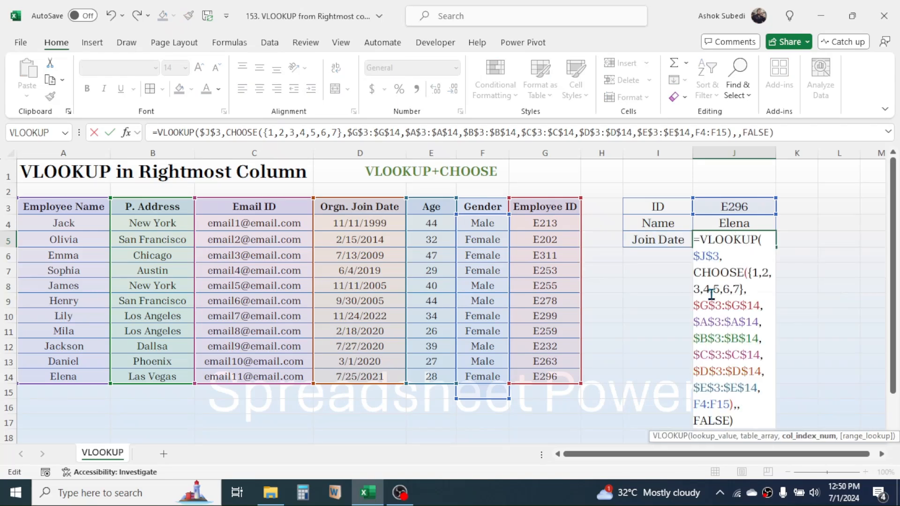
key("Enter")
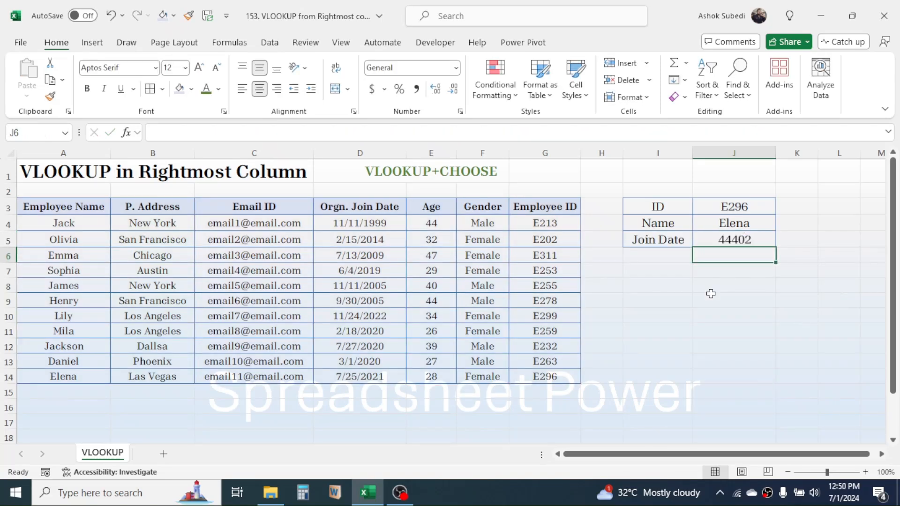
left_click(734, 239)
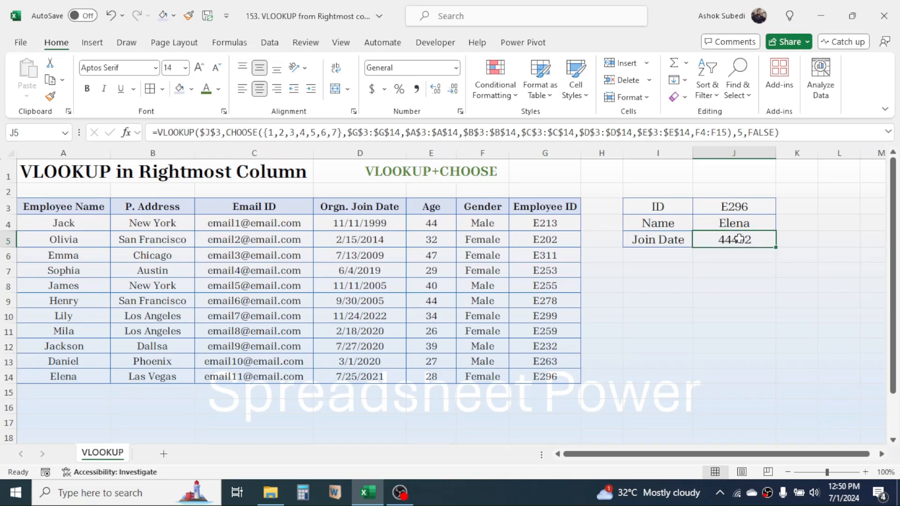
mouse_move(740, 252)
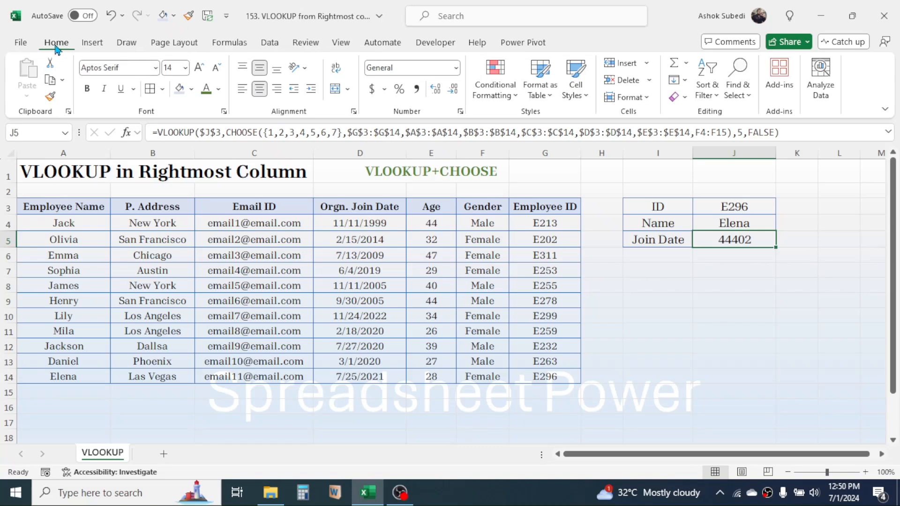
Format Join Date as Short Date, then change the ID to E311 to return Emma and 7/13/2009
left_click(454, 68)
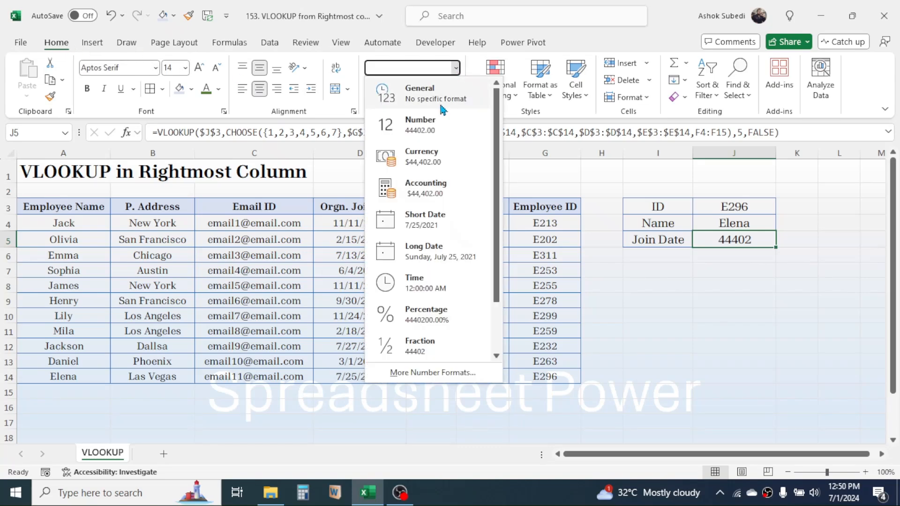
left_click(425, 220)
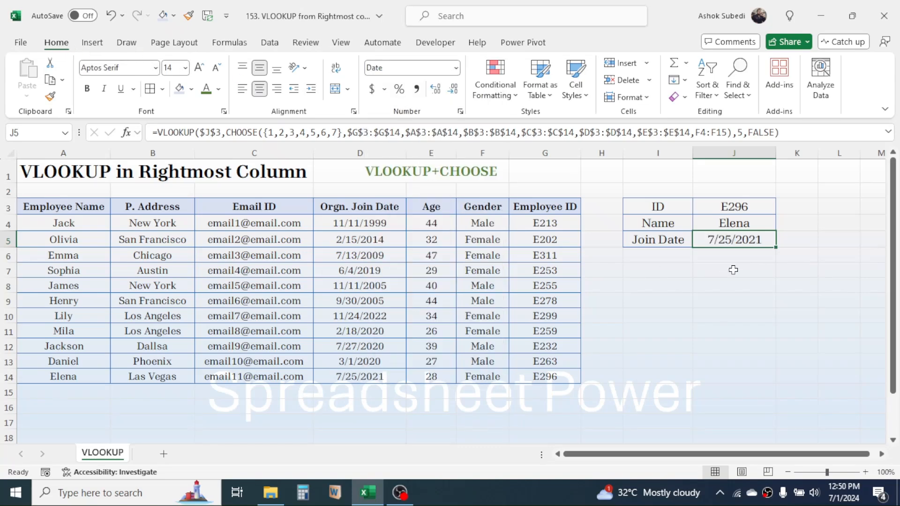
mouse_move(719, 276)
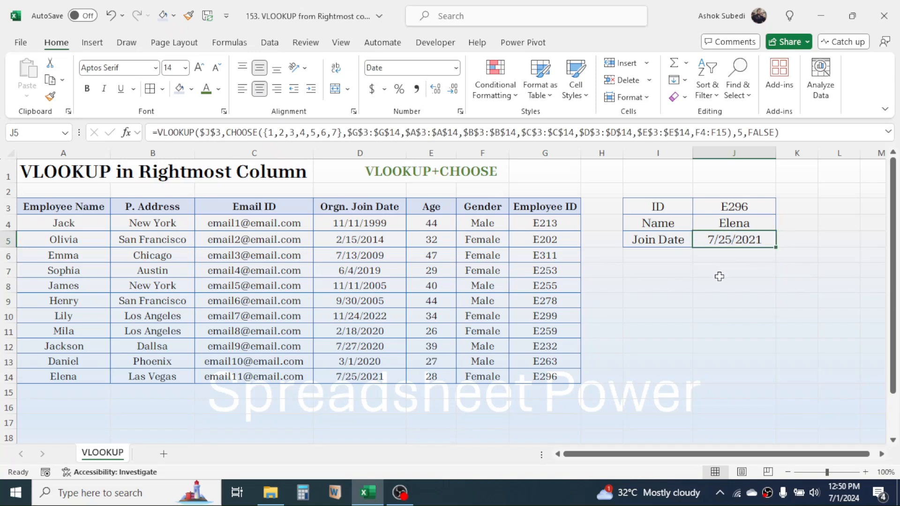
left_click(734, 206)
type("E311")
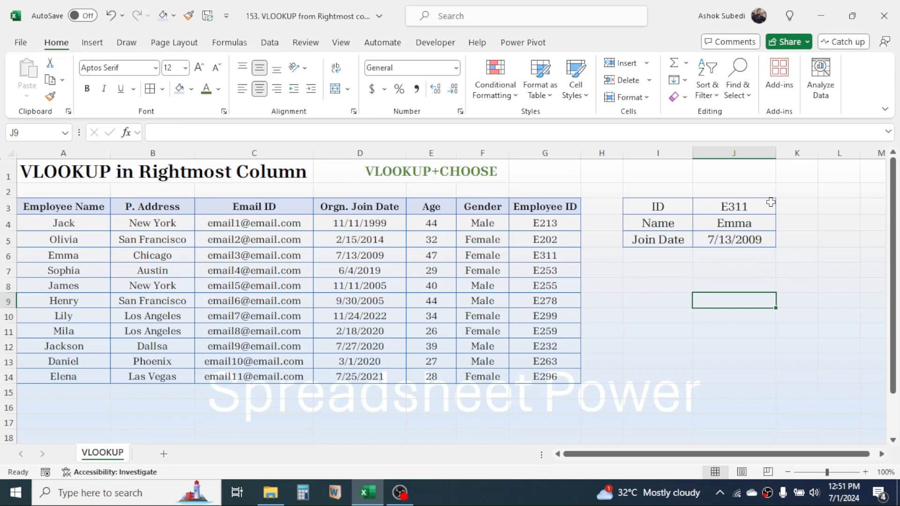
left_click(734, 223)
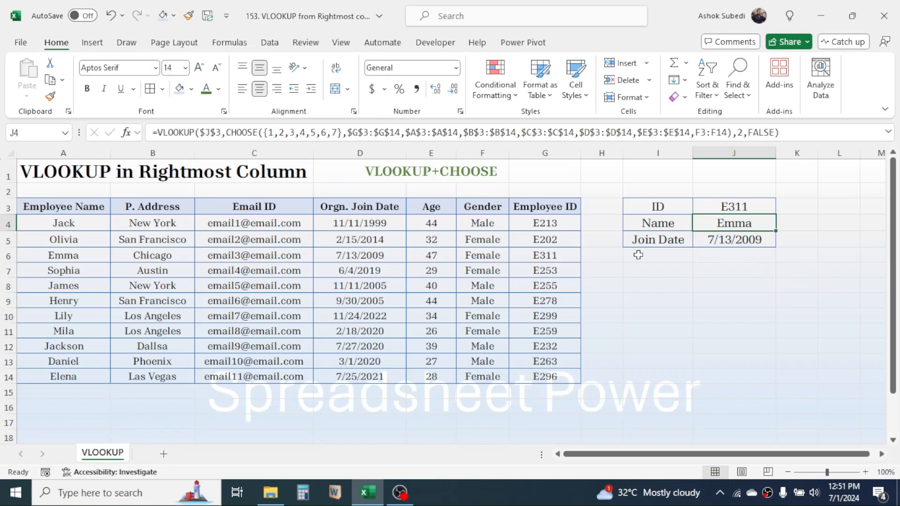
left_click(734, 240)
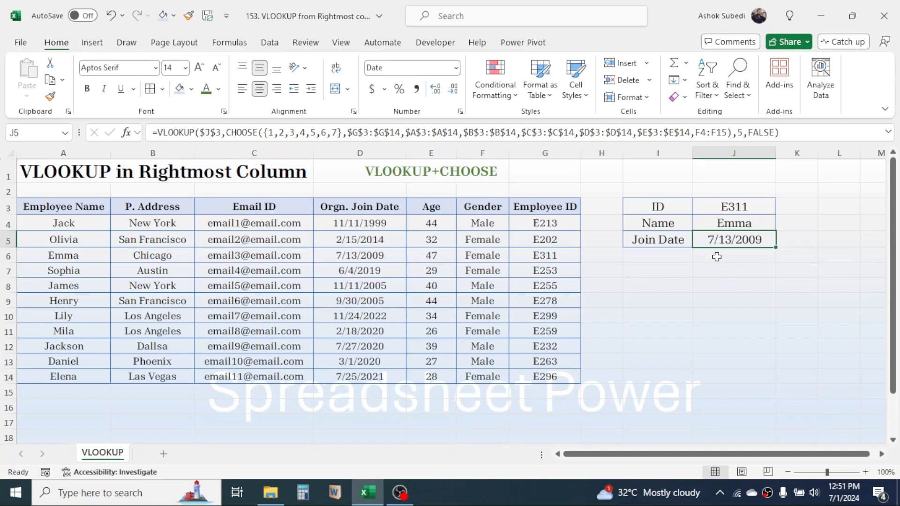
left_click(360, 255)
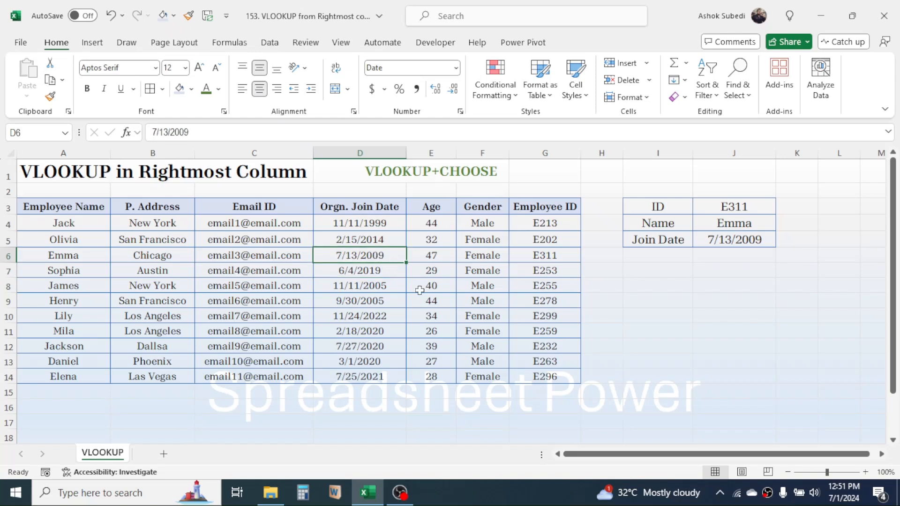
mouse_move(739, 345)
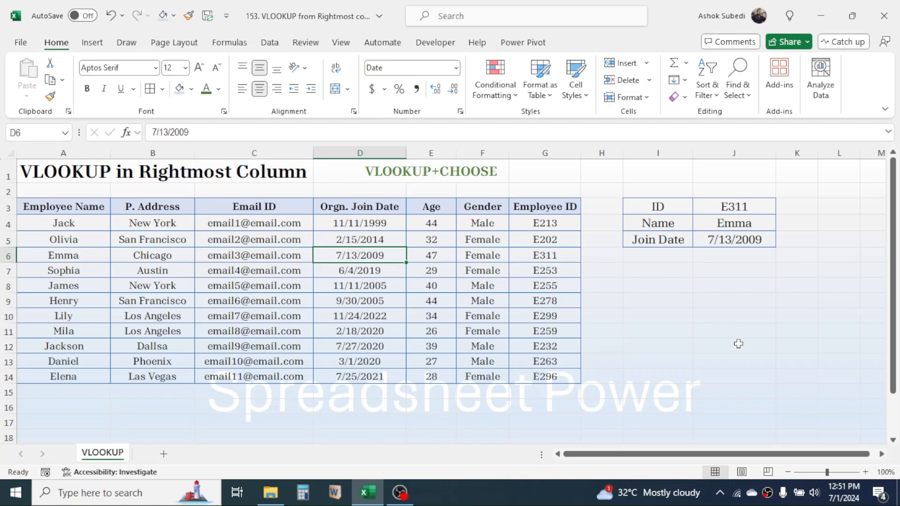
left_click(733, 315)
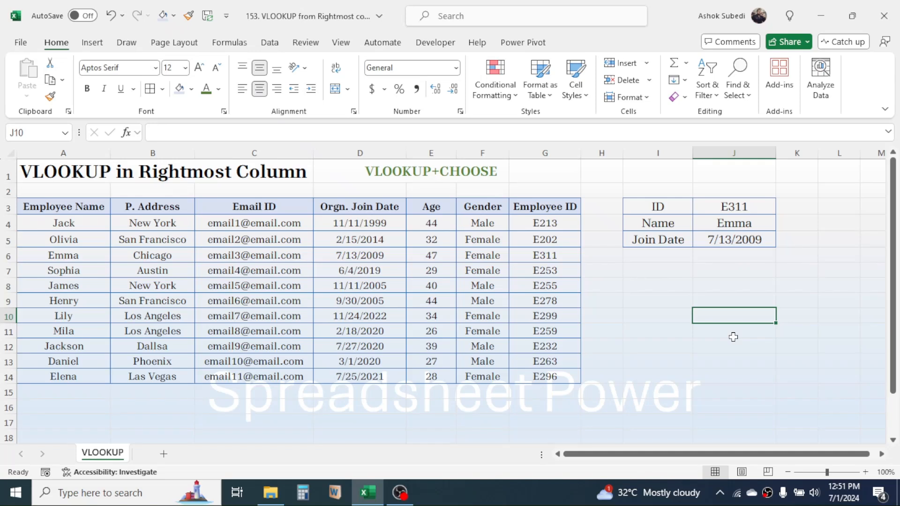